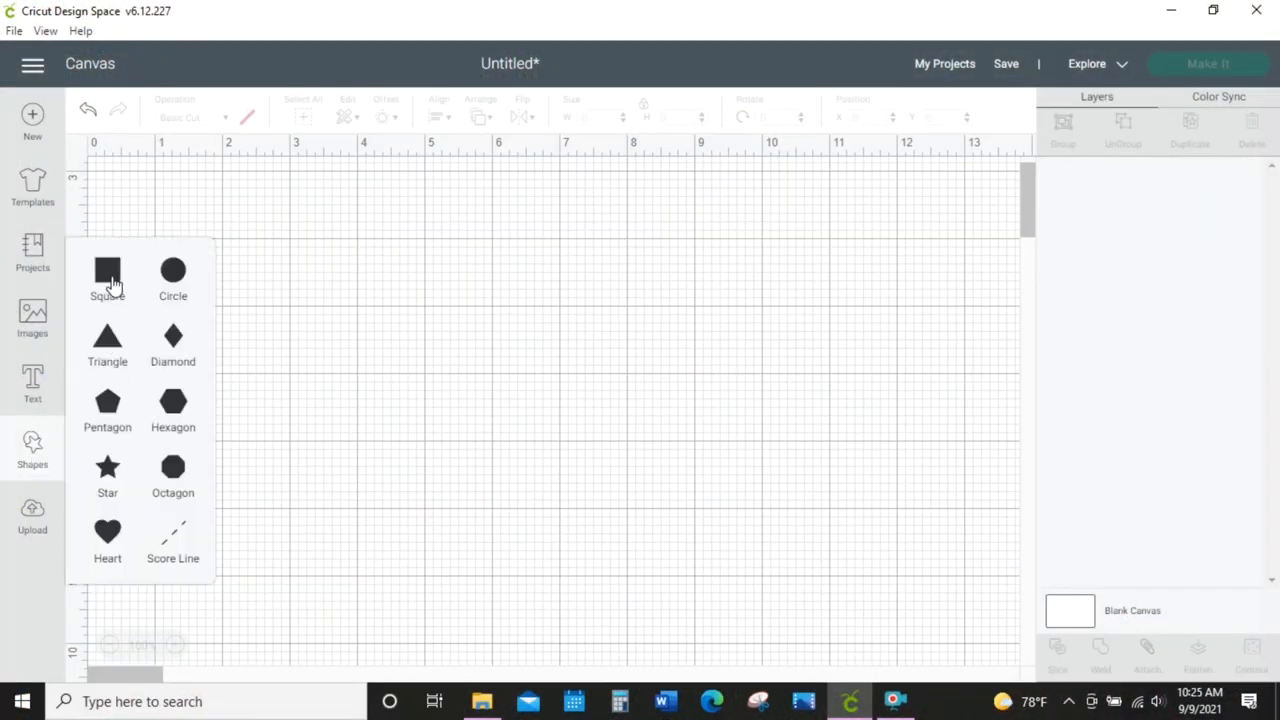
- Add a 10×5 inch square plus an orange 2-inch-high duplicate along its bottom
click(107, 270)
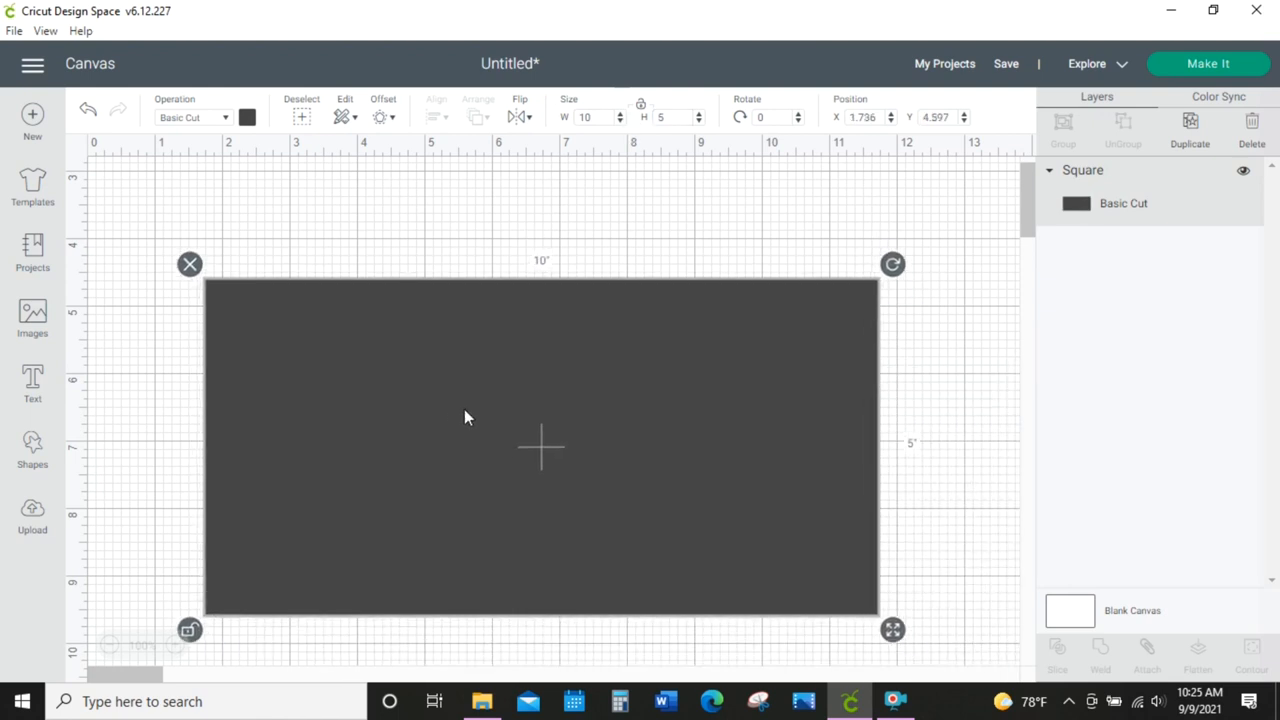
mouse_move(1200, 140)
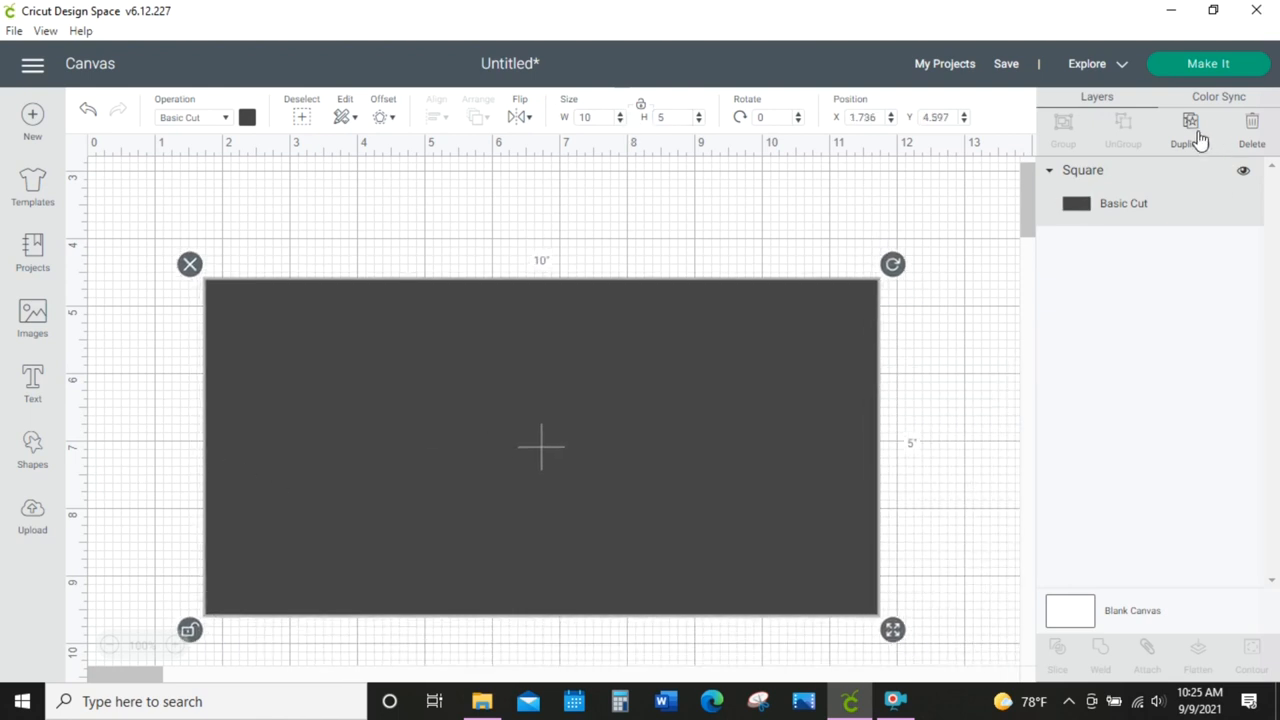
click(1190, 120)
text(2)
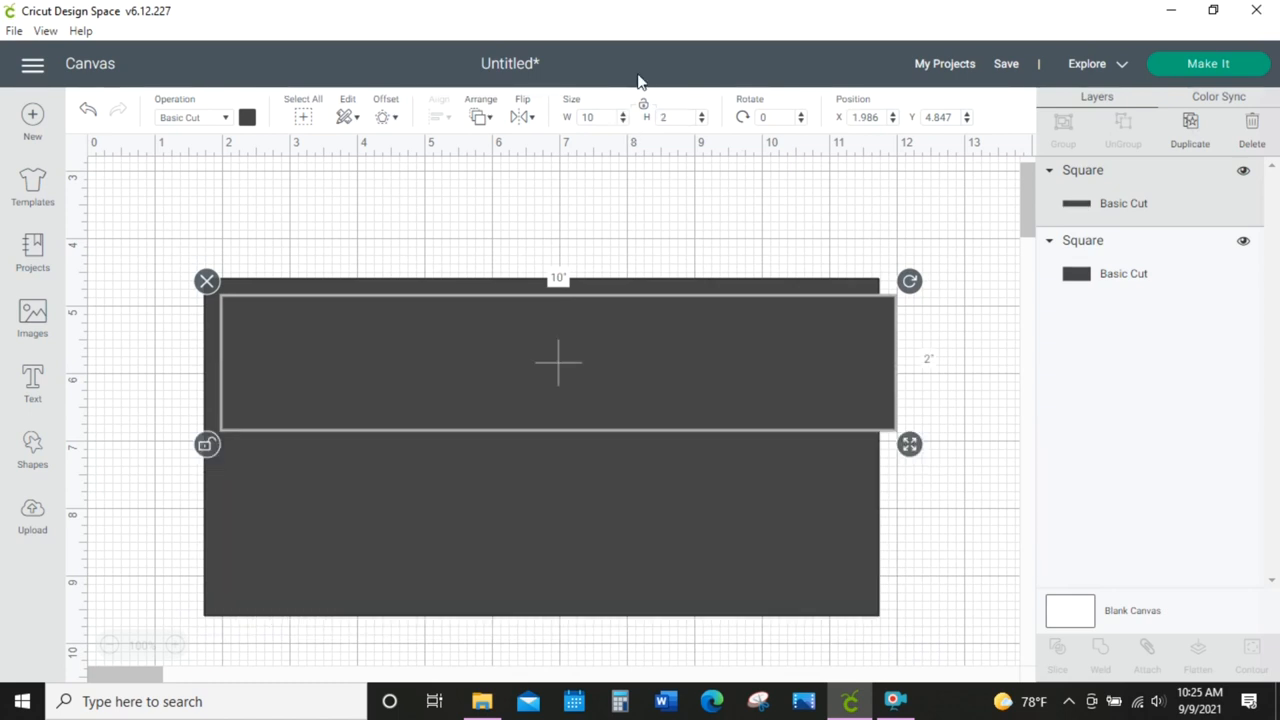
click(247, 117)
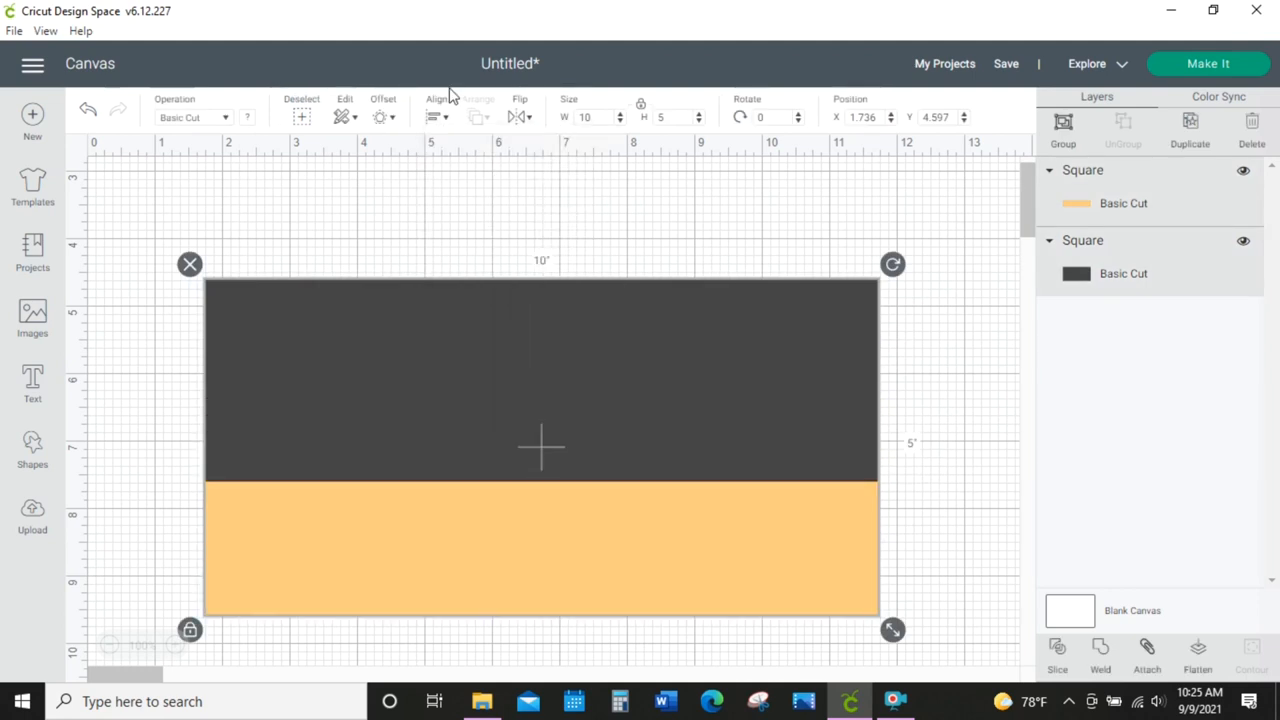
mouse_move(863, 399)
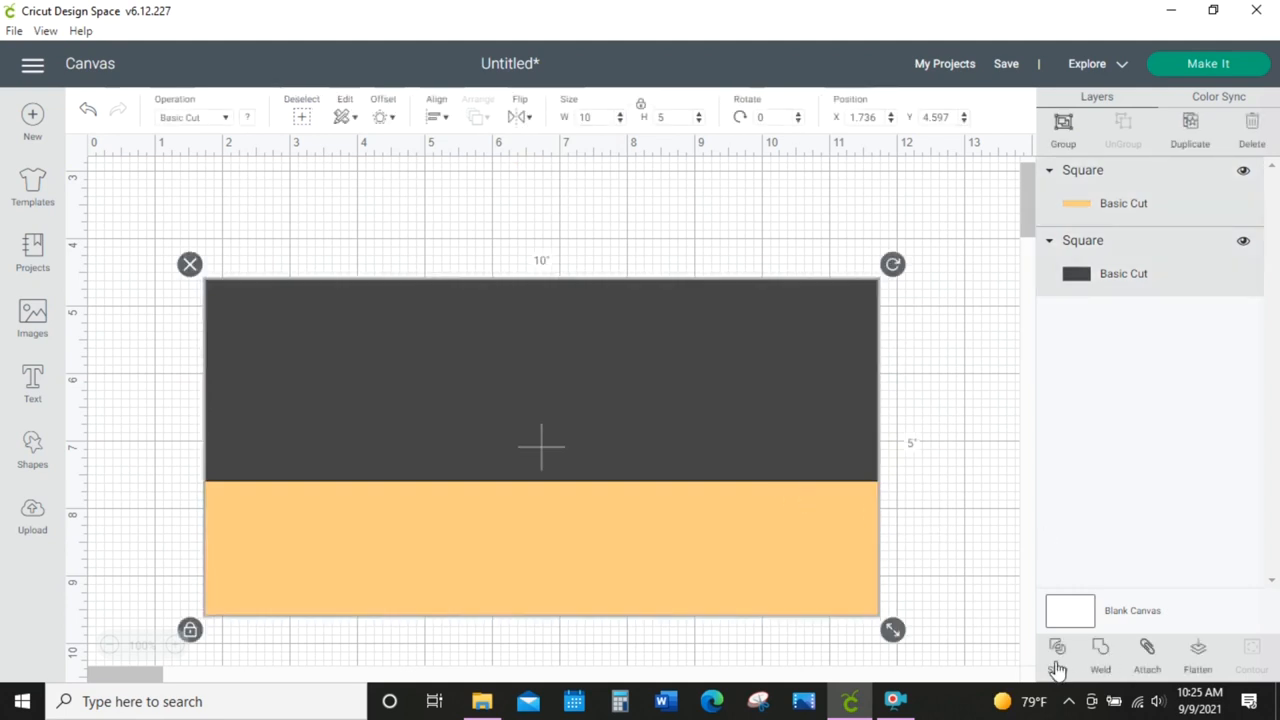
- Slice the strip from the rectangle, add a 10-inch circle over the top, and weld the pieces
click(1057, 650)
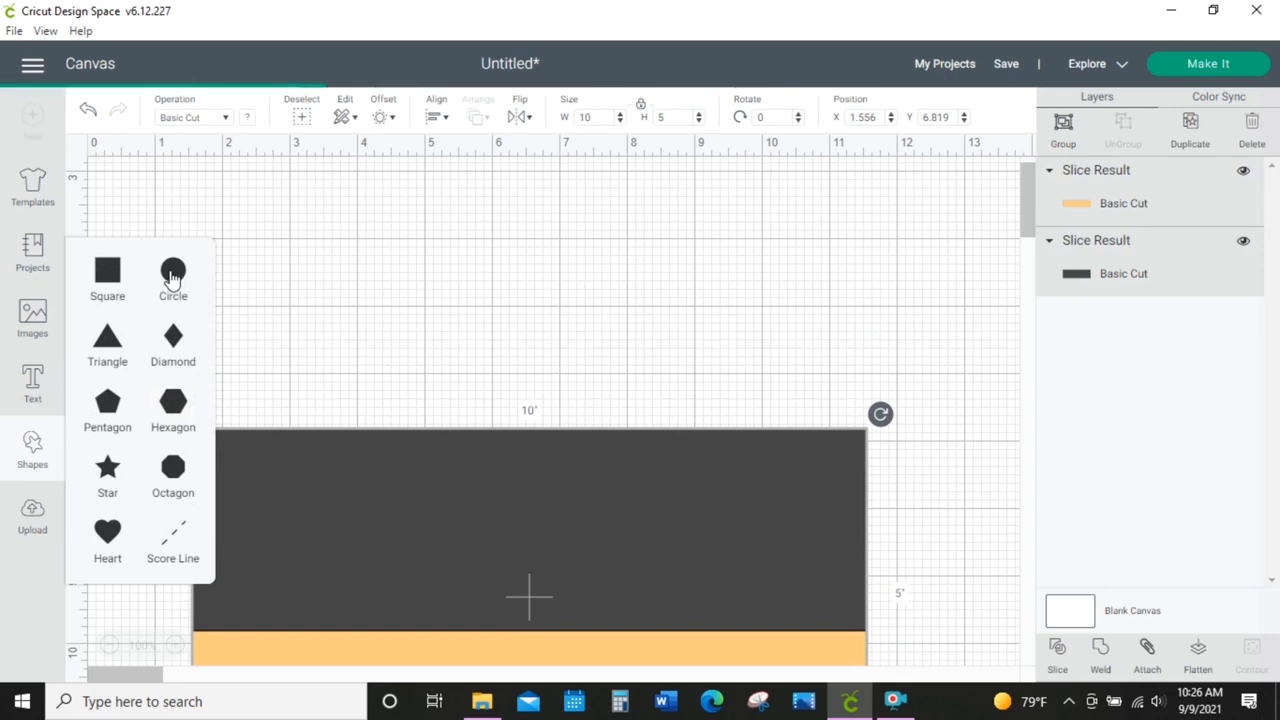
click(172, 271)
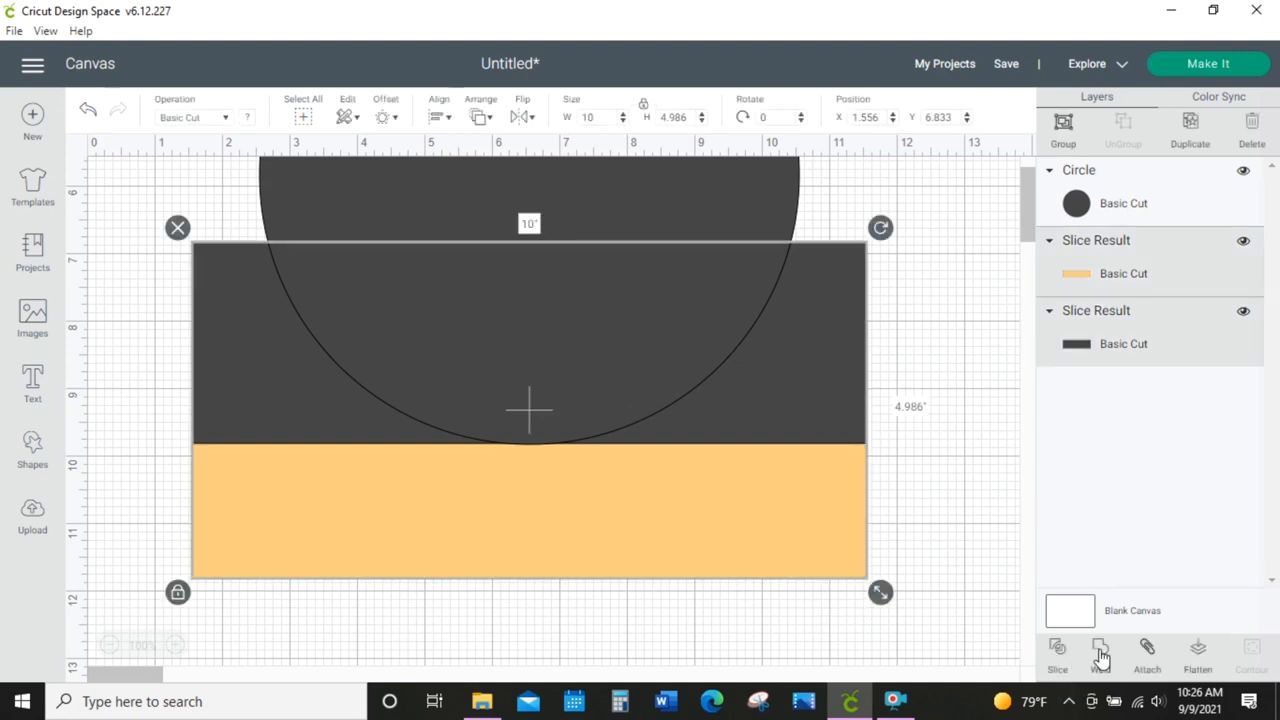
click(1100, 650)
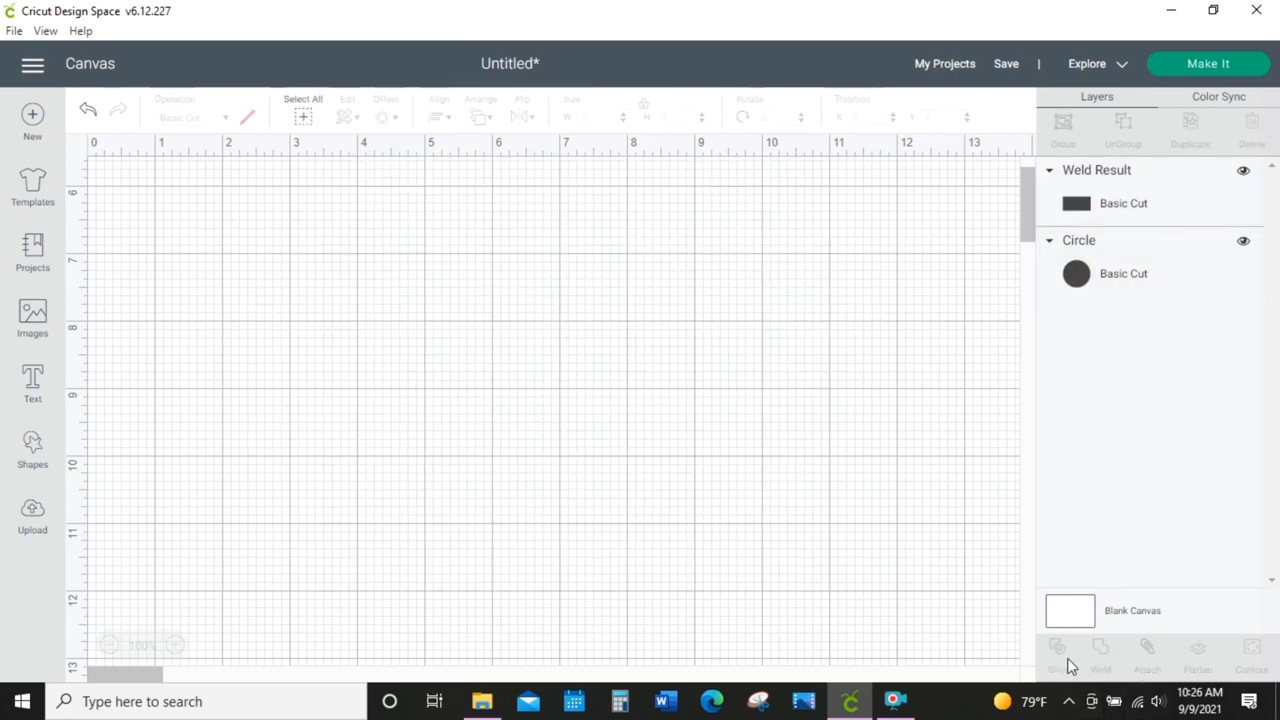
- Slice the circle out of the welded rectangle and discard the leftover pieces
click(1057, 647)
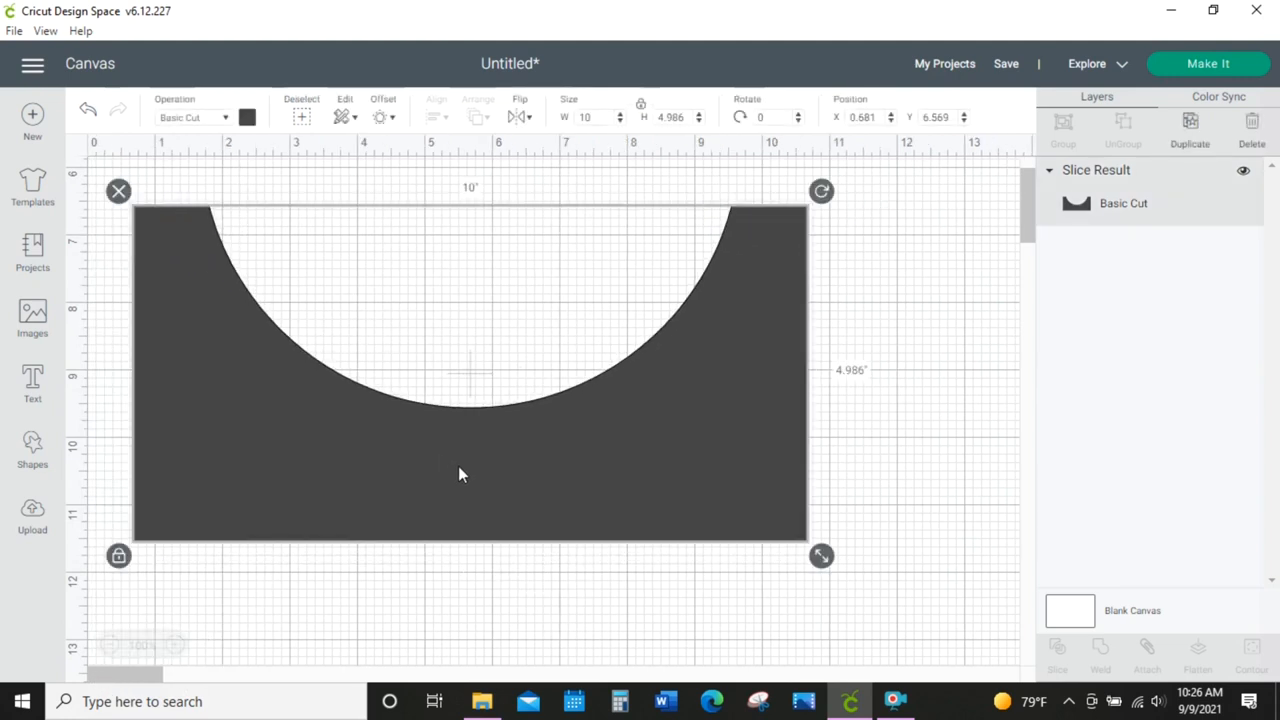
- Insert a bold arrow image rotated 90°, shrunk and placed at the stencil's bottom centre
click(32, 320)
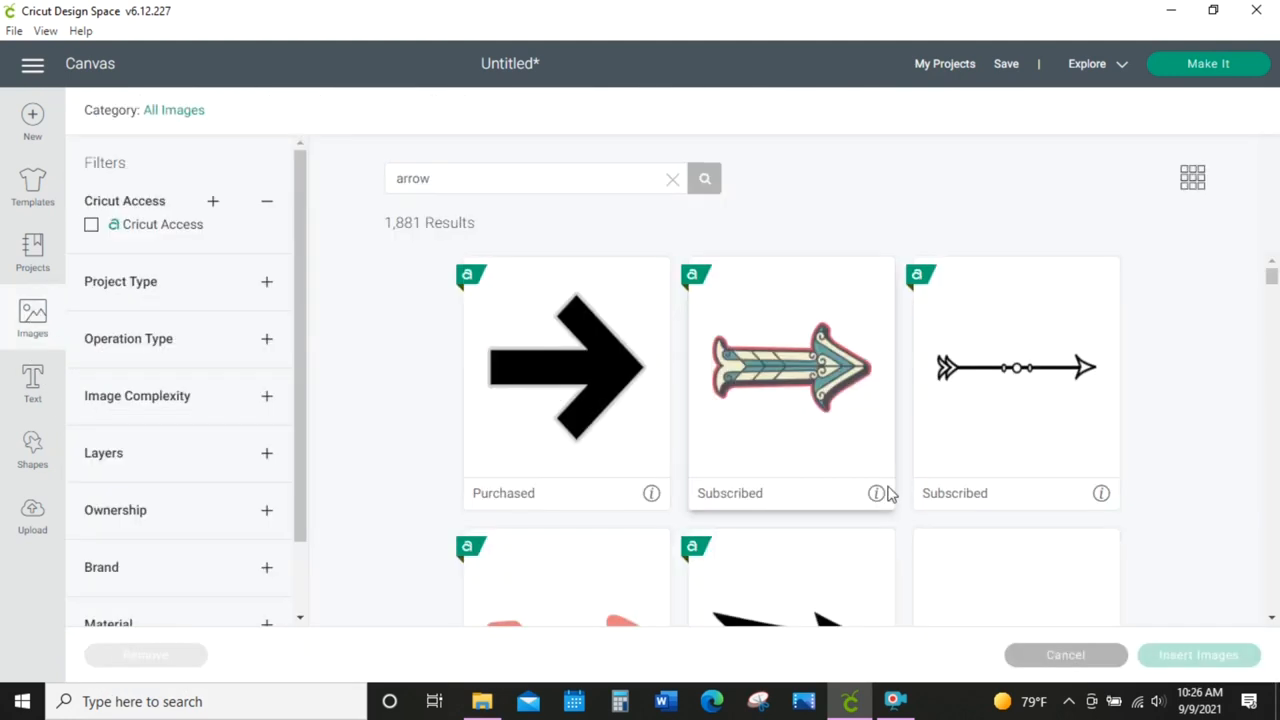
scroll(down, 3)
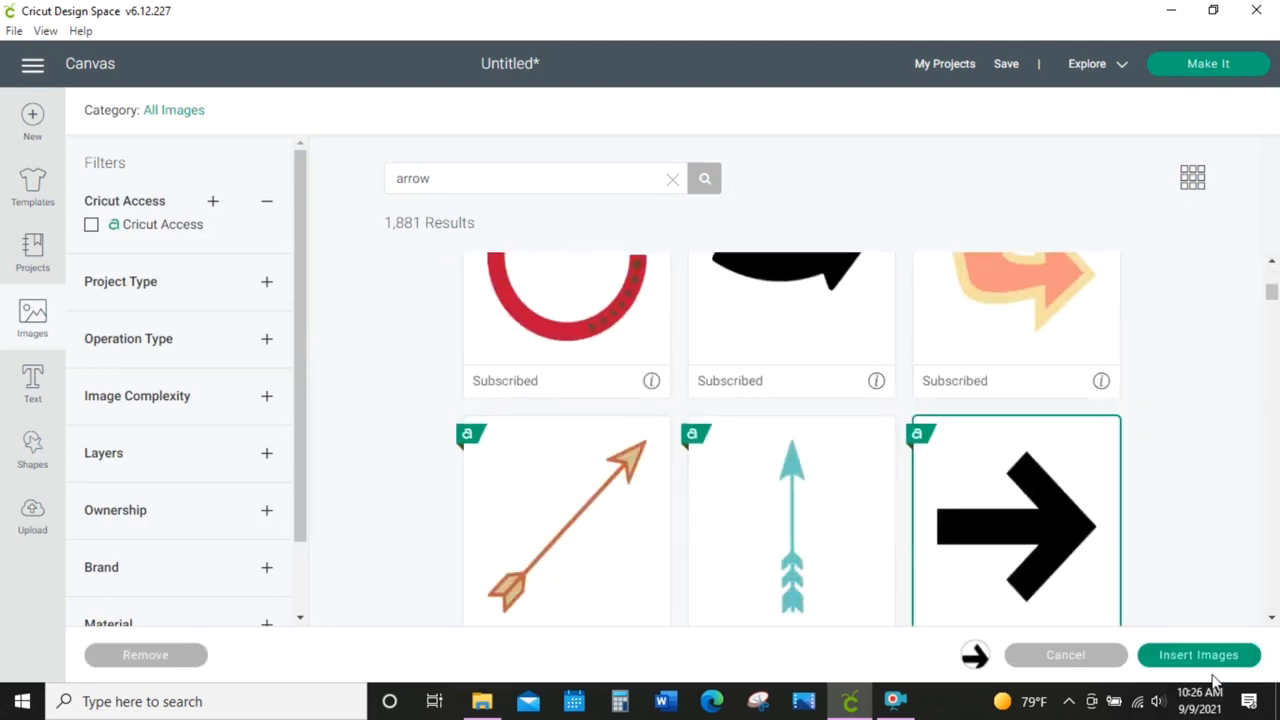
click(1197, 655)
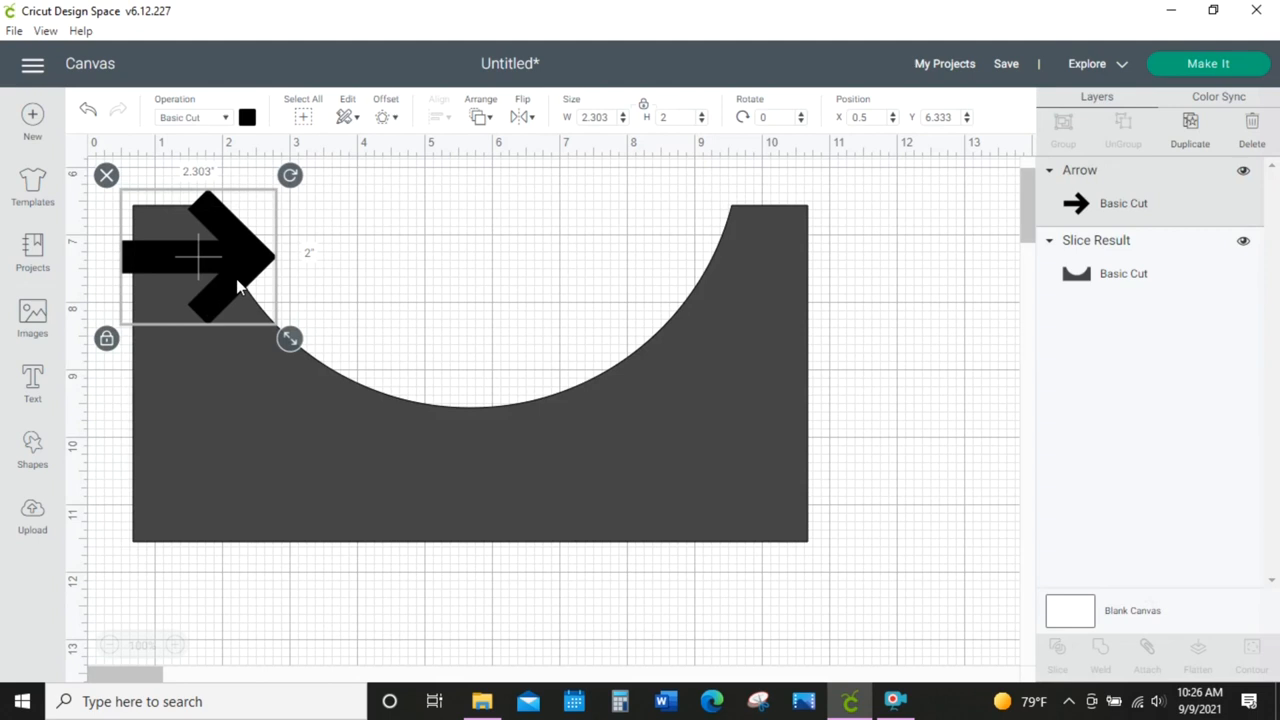
drag(200, 255, 505, 472)
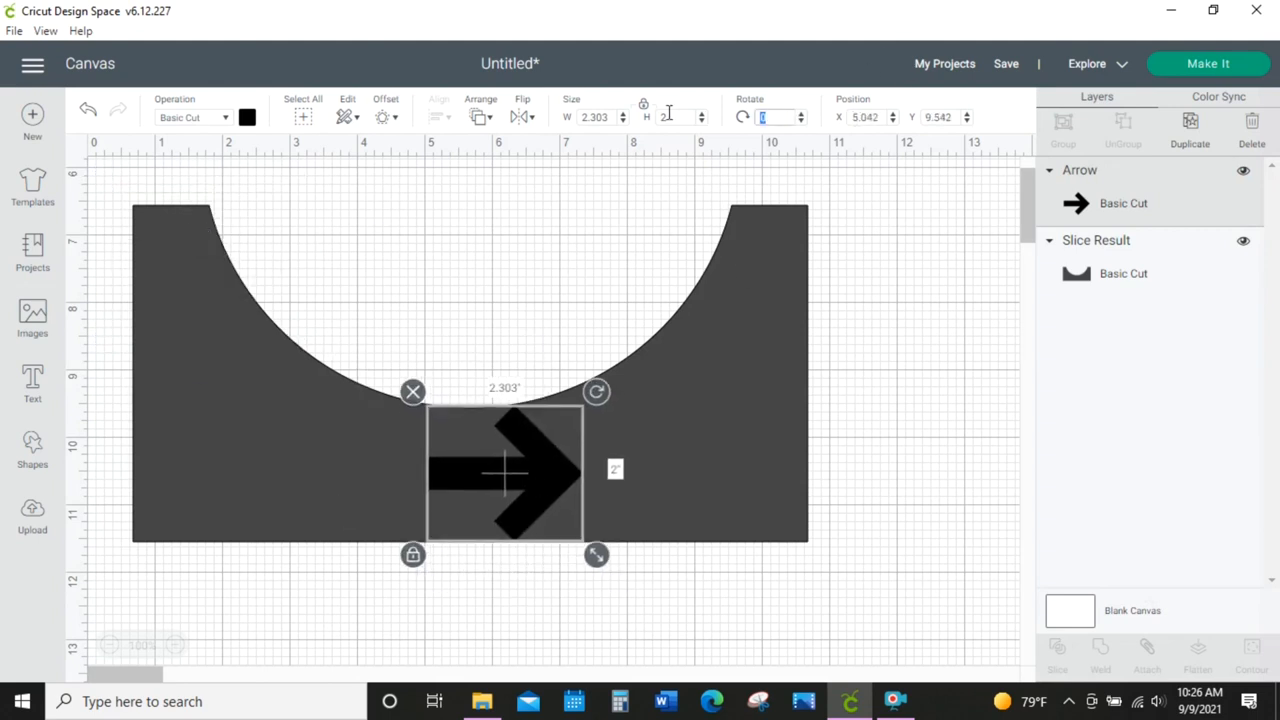
text(90)
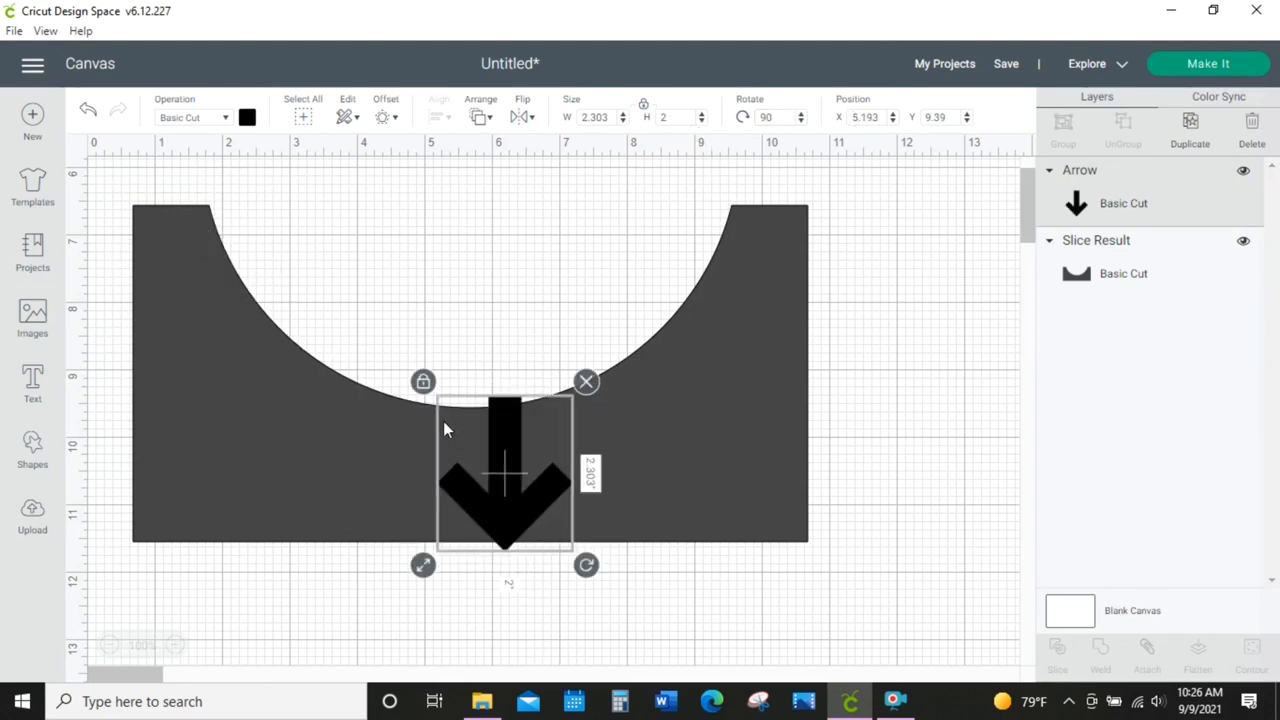
drag(423, 565, 532, 441)
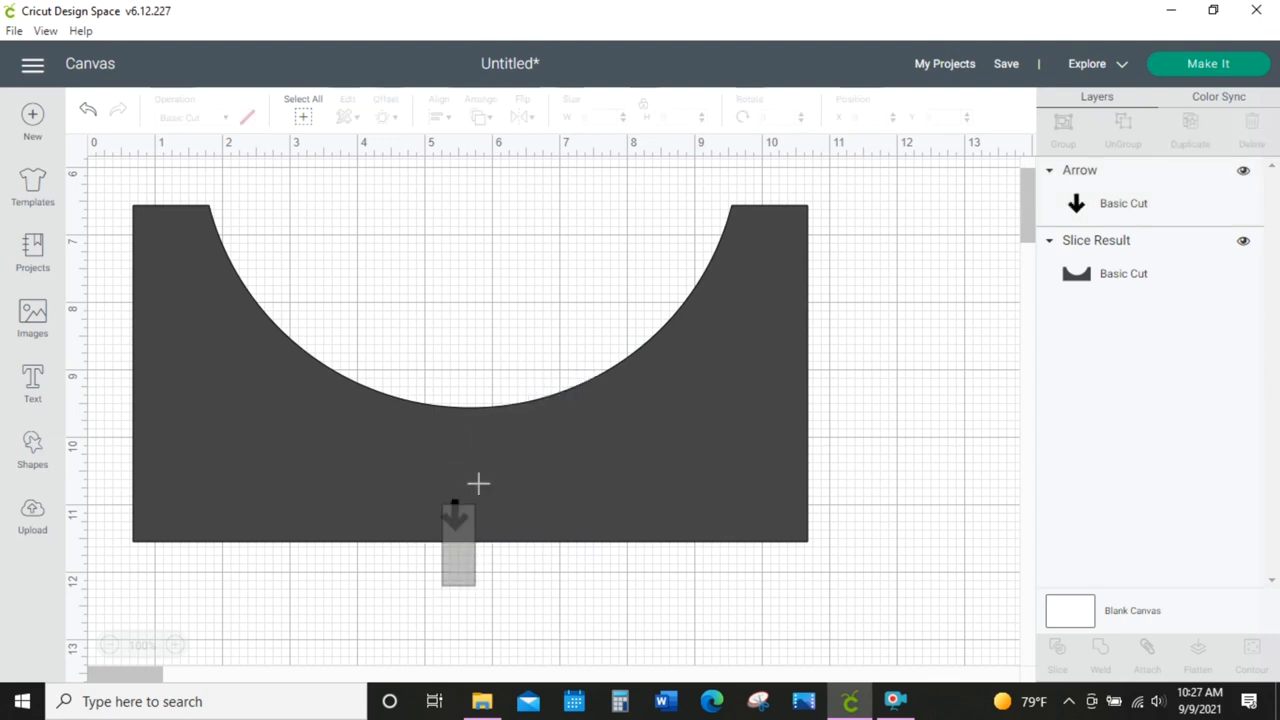
click(436, 116)
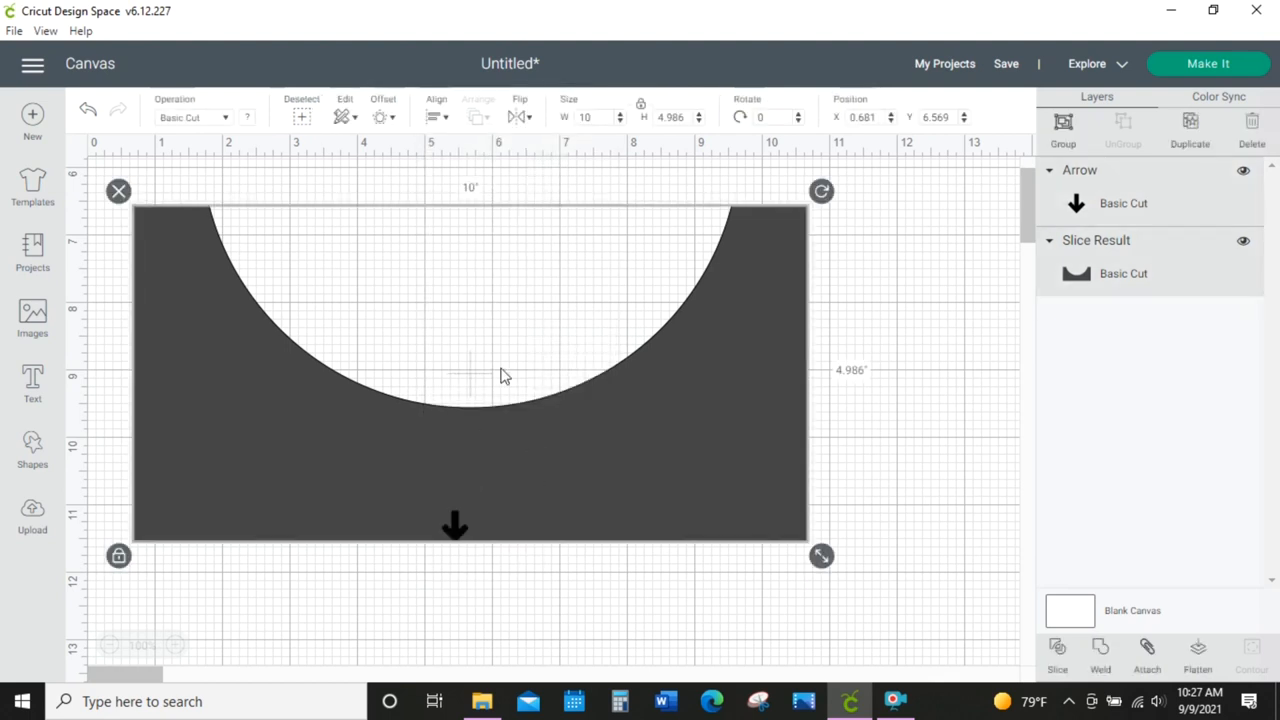
mouse_move(450, 120)
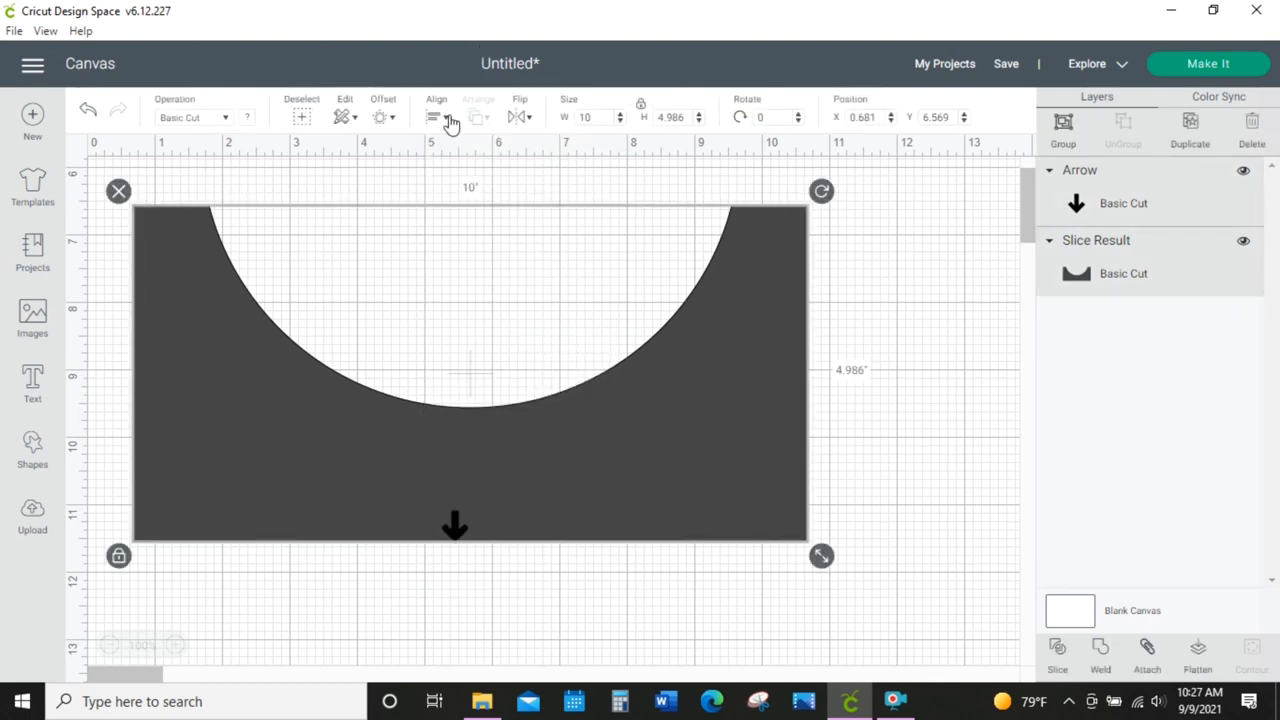
- Add CENTER text, shrunk and positioned vertically just above the arrow
click(32, 383)
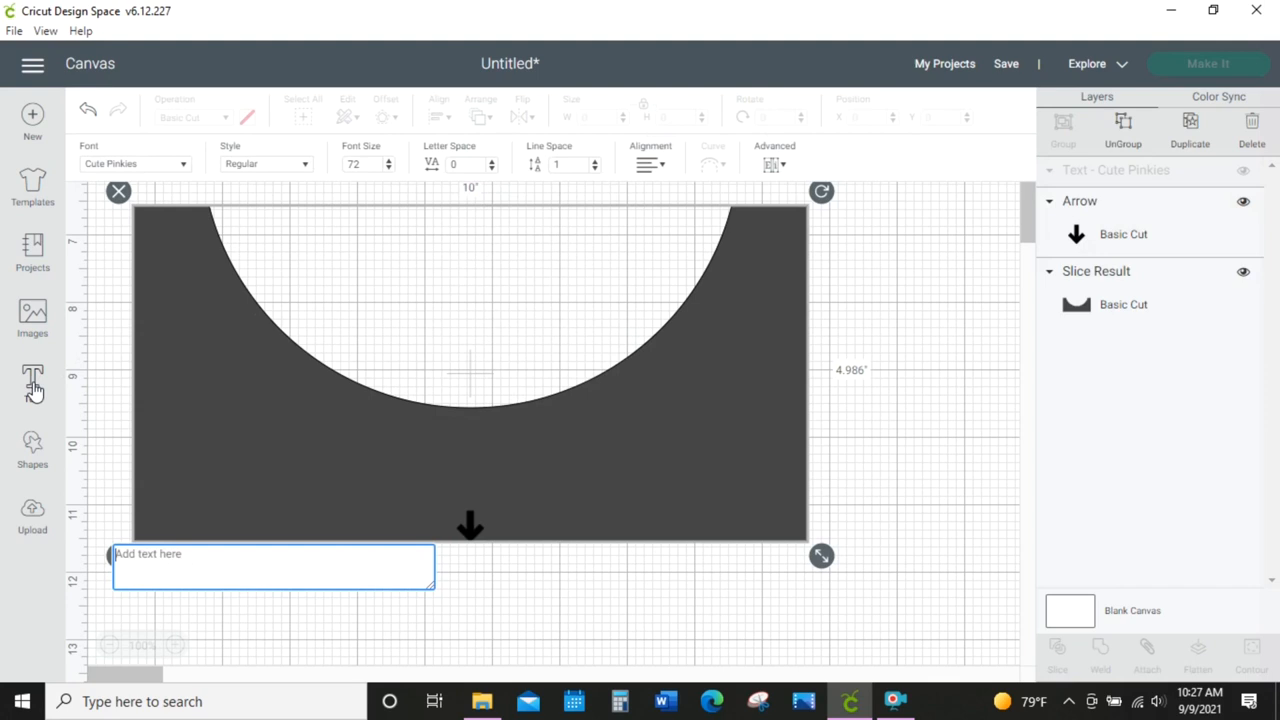
text(CENTER)
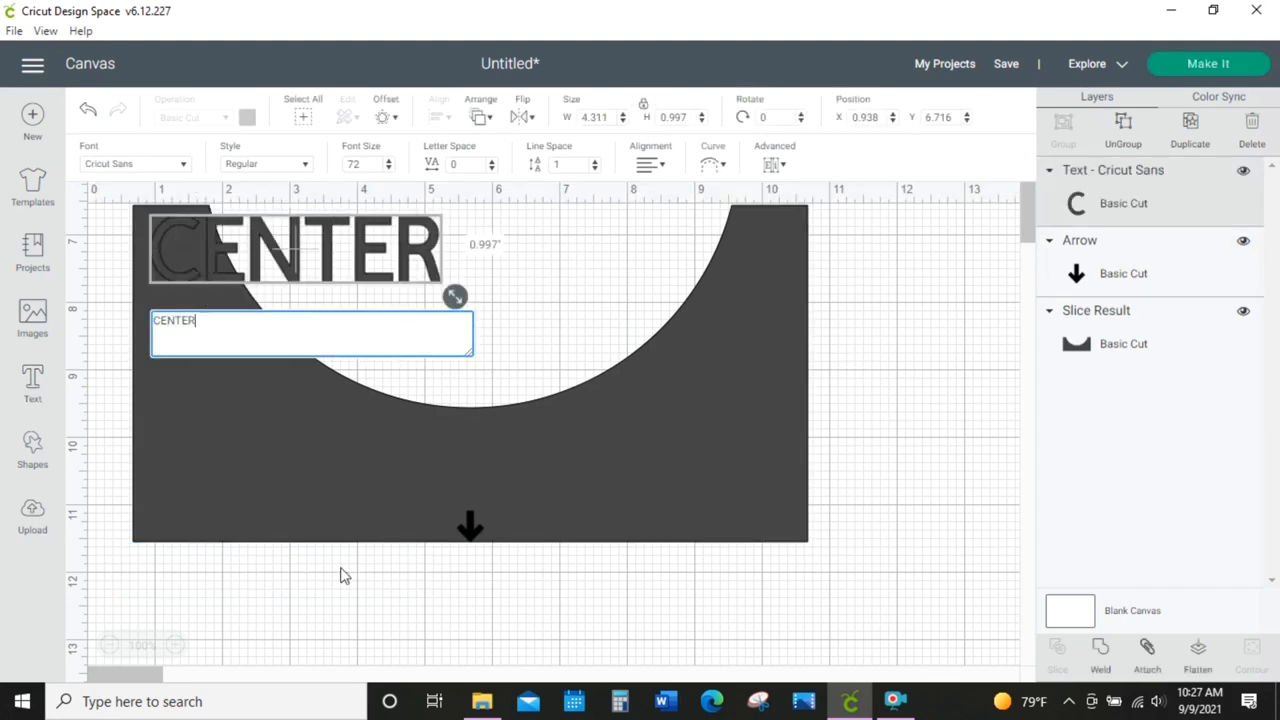
drag(295, 248, 398, 432)
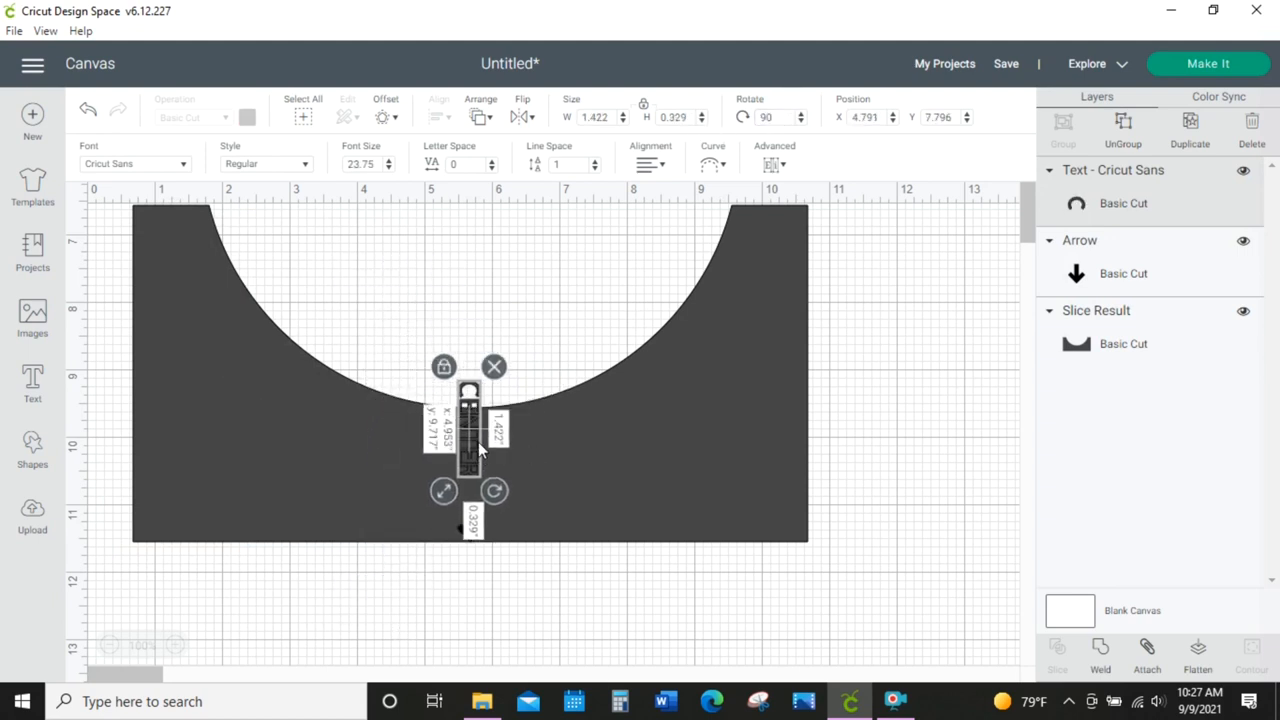
drag(470, 450, 472, 475)
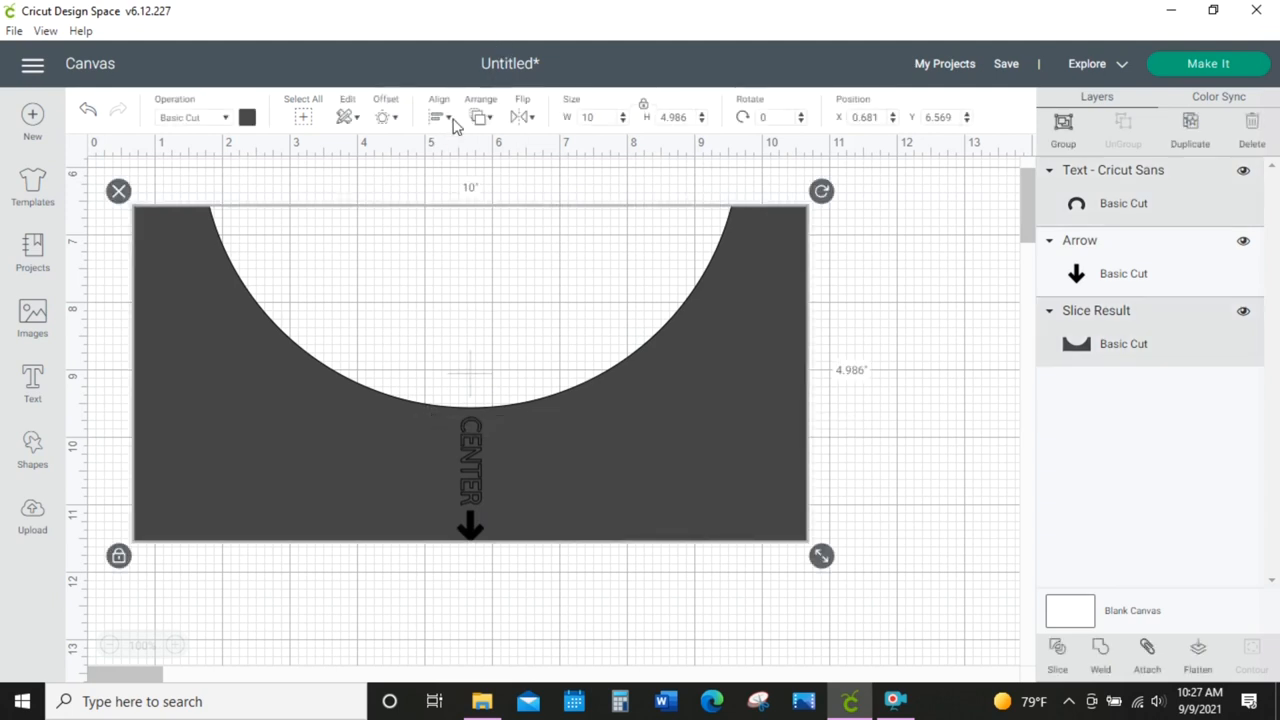
mouse_move(548, 198)
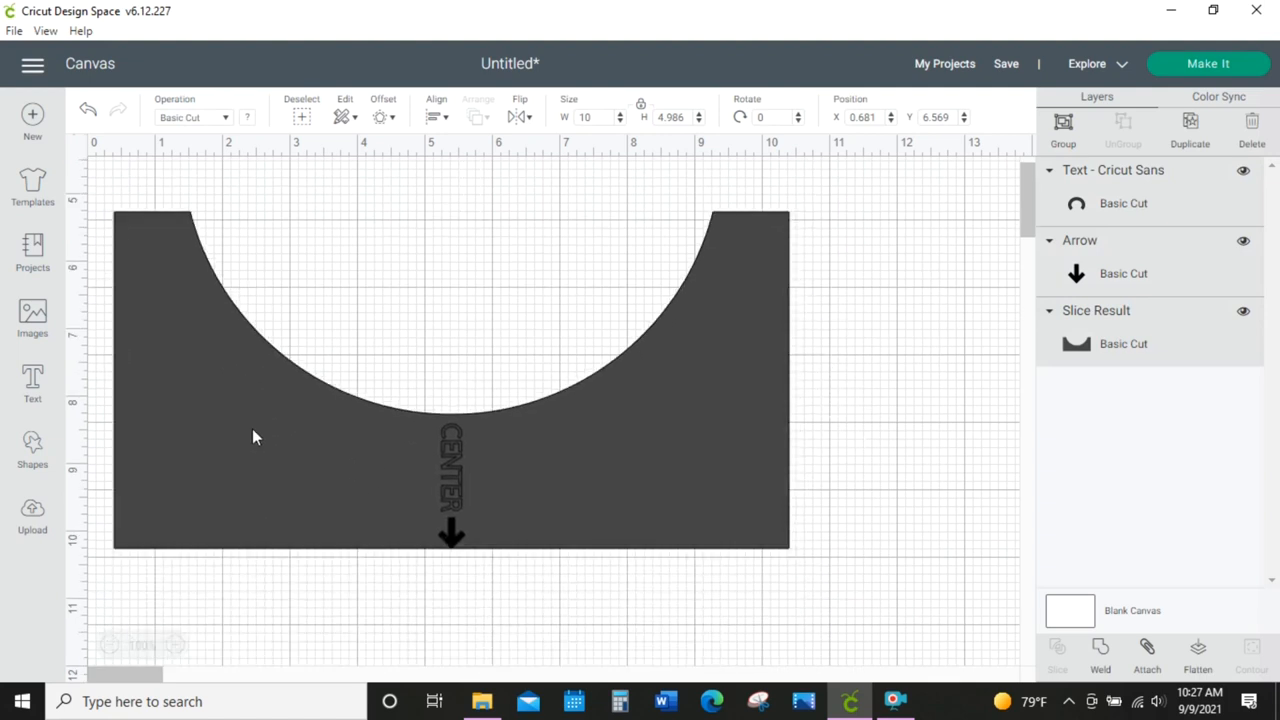
- Move the stencil to the mat's top-left and size and edit the dash-number labels
drag(255, 437, 185, 395)
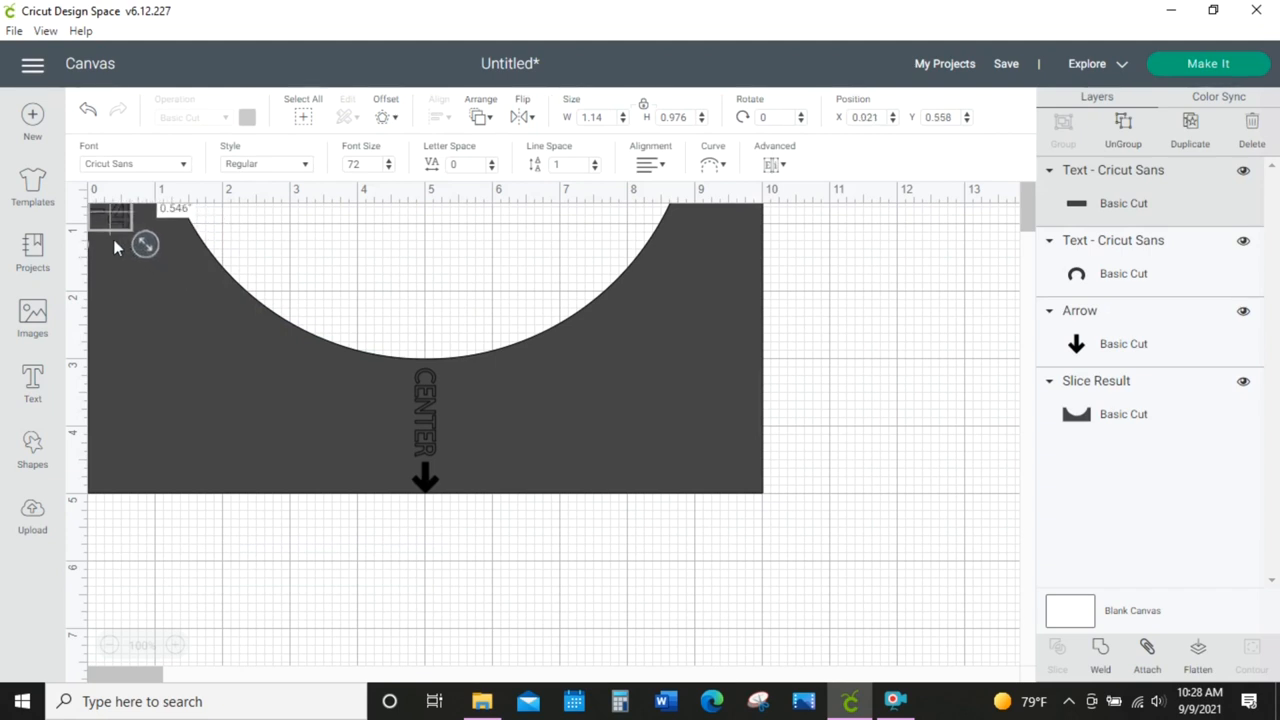
drag(145, 244, 115, 255)
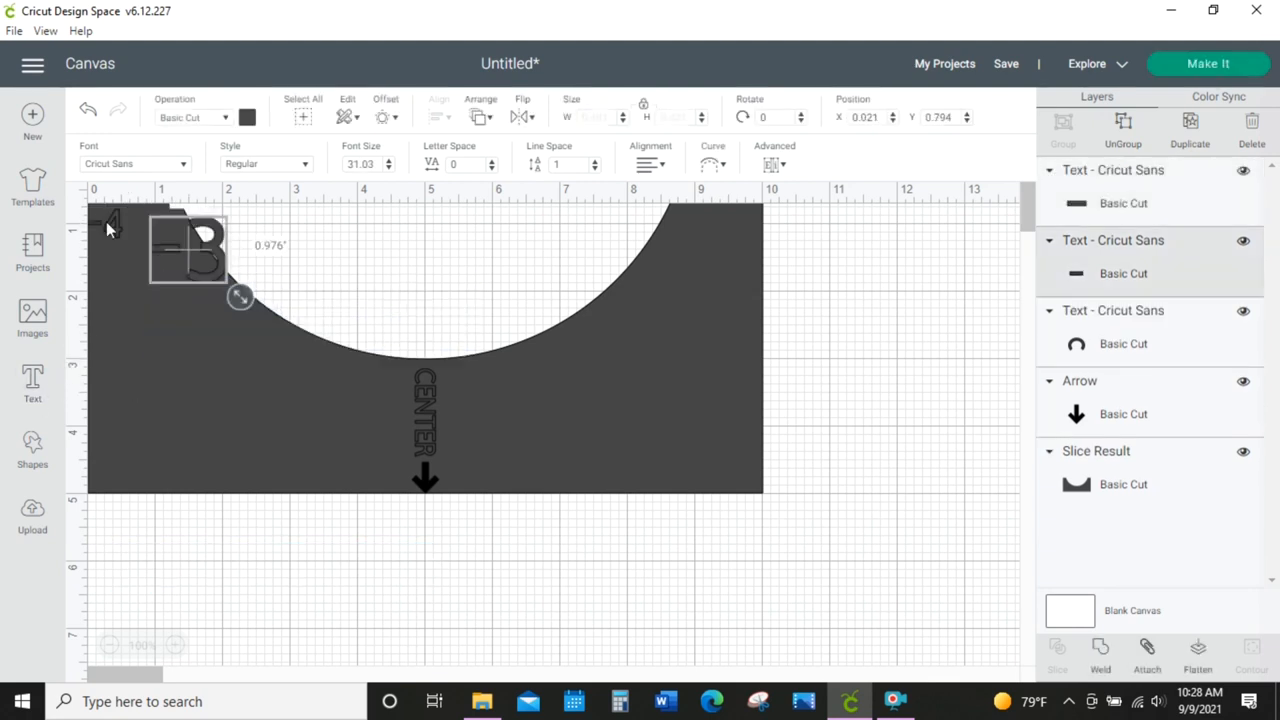
triple_click(672, 117)
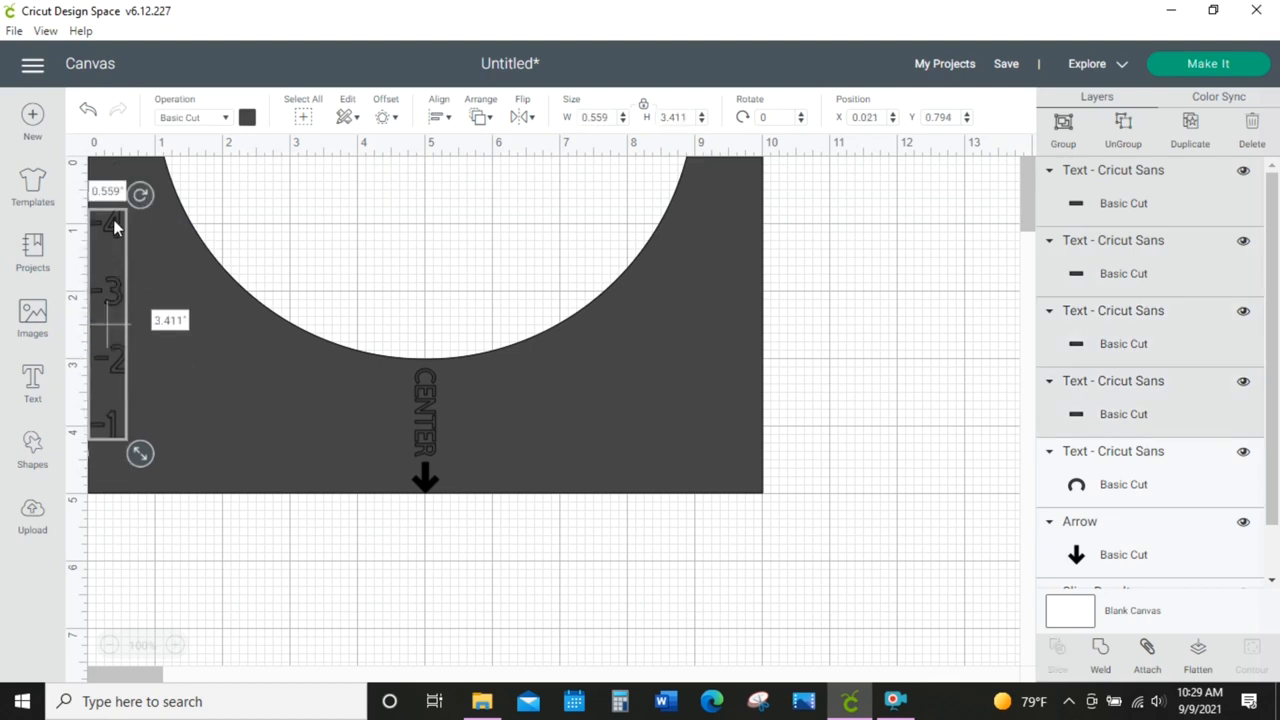
- Center-align the left-edge numbers 1–4 and attach them together
click(438, 116)
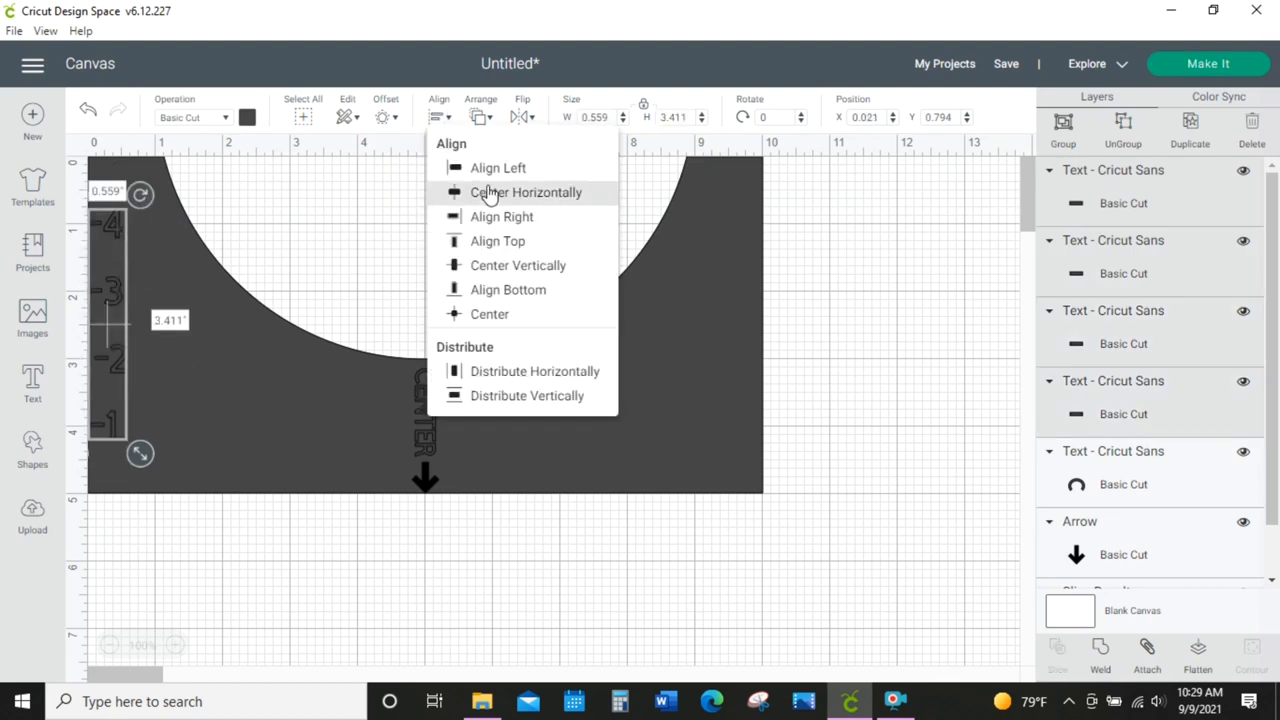
click(526, 192)
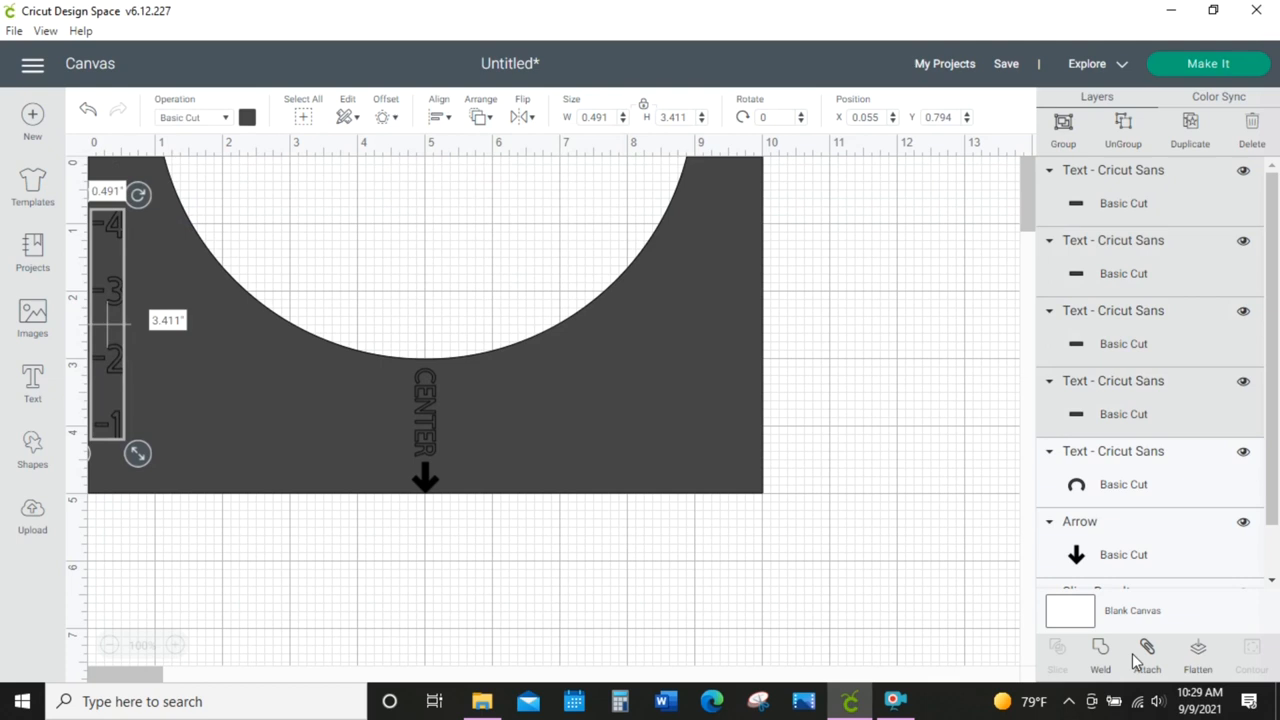
click(1147, 650)
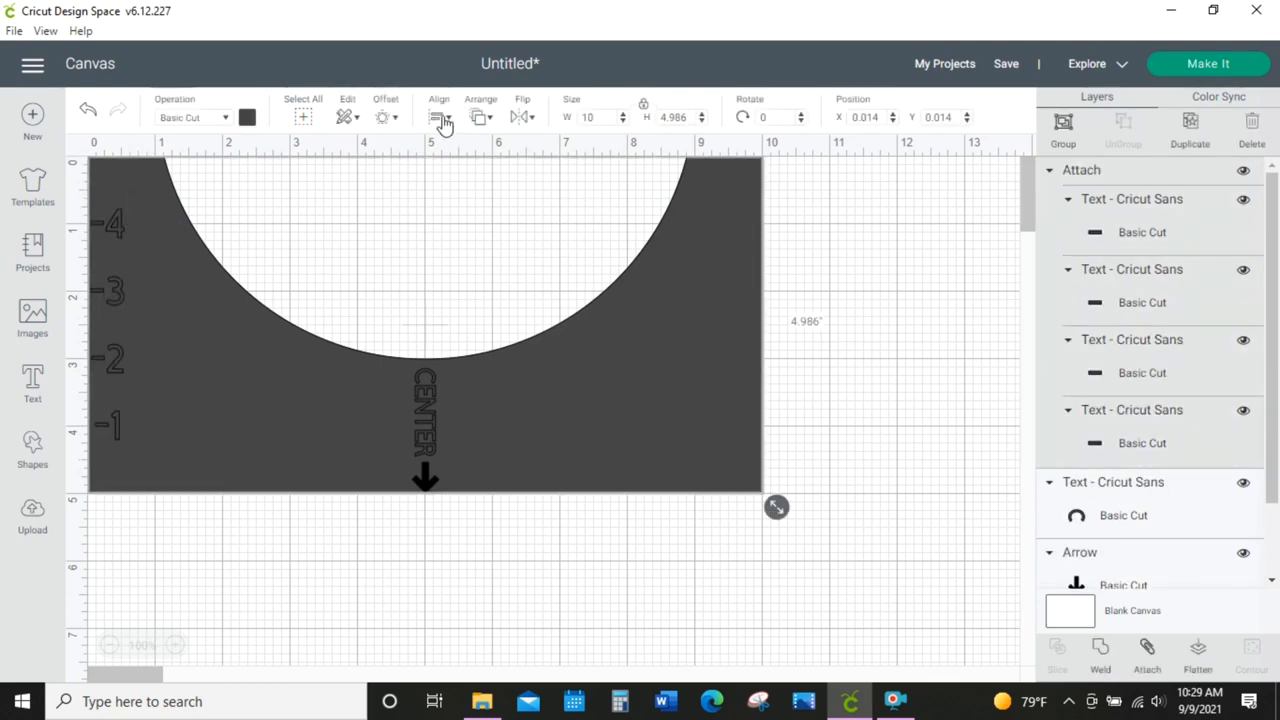
click(439, 110)
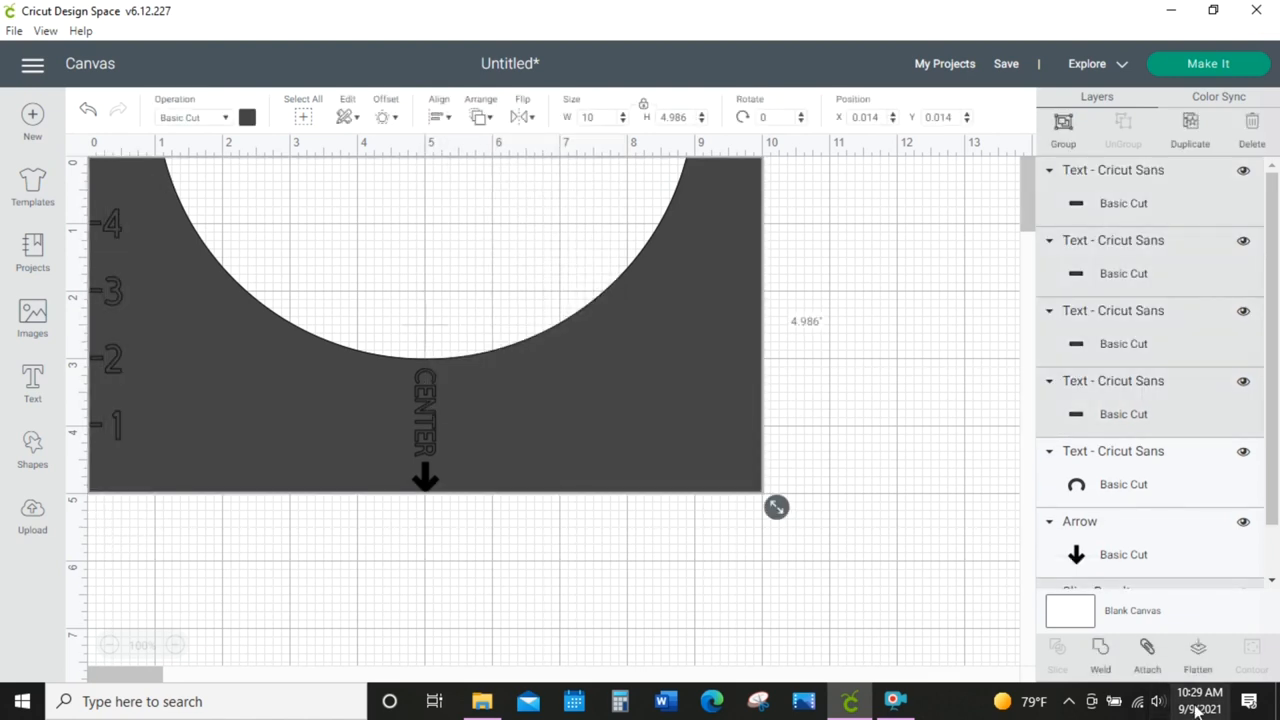
- Add sized numbers 4, 3, 2 and 1 on the right edge and attach them to the design
click(32, 383)
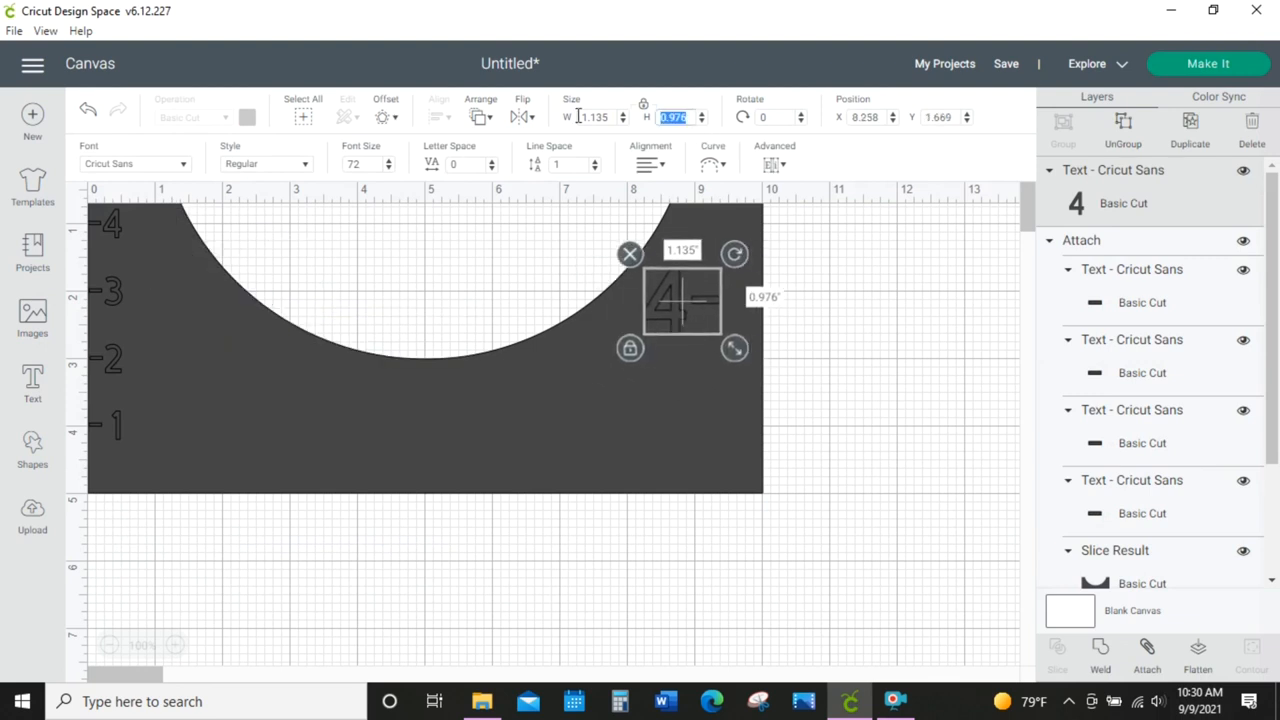
click(32, 383)
text(3-)
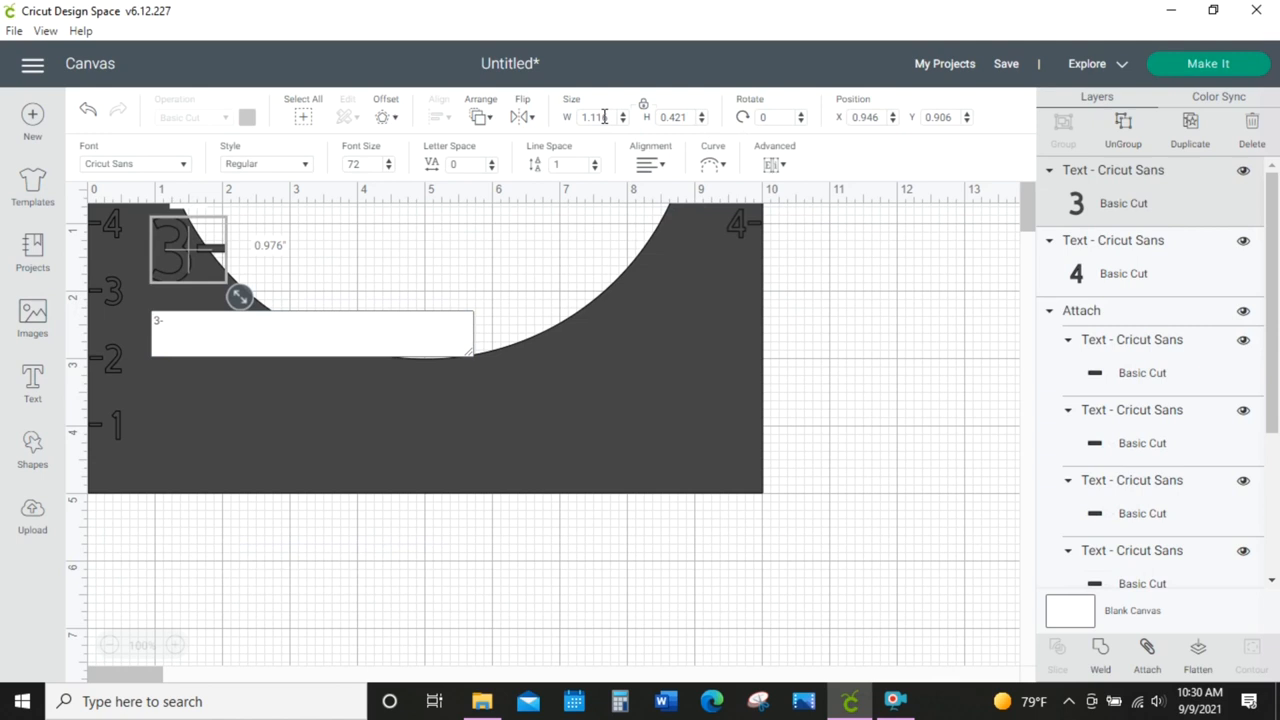
click(32, 383)
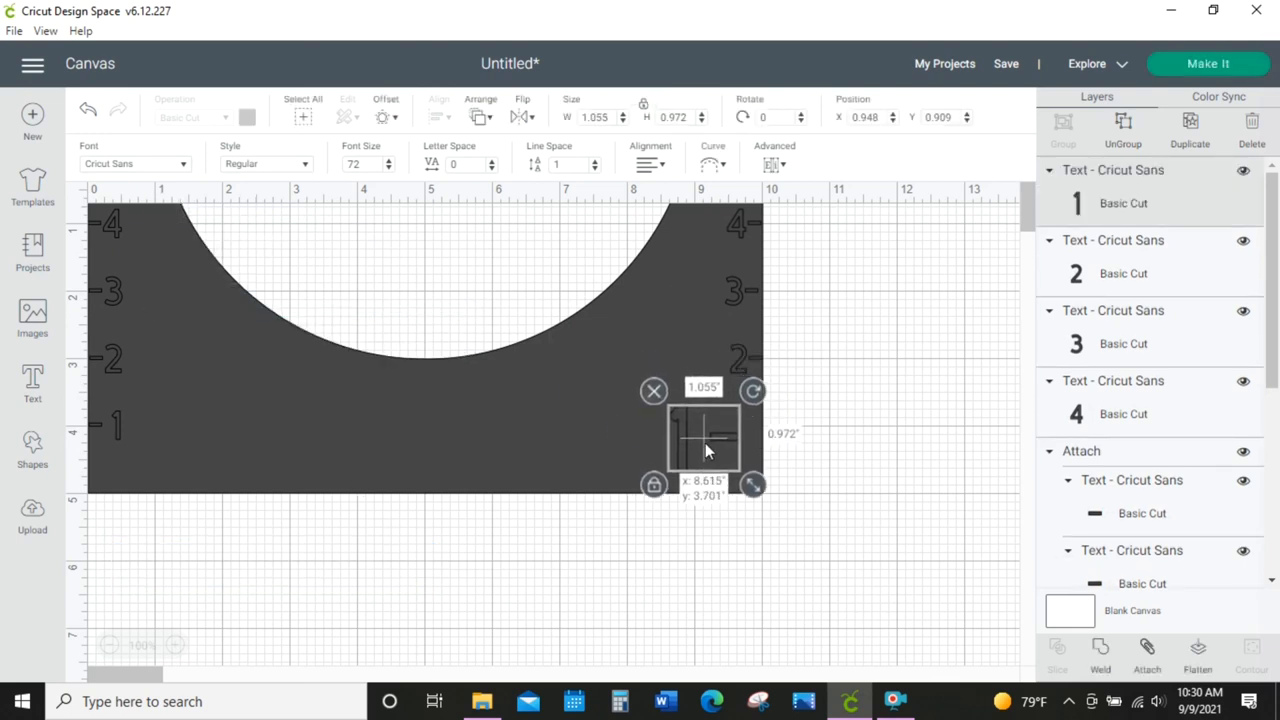
drag(753, 484, 723, 448)
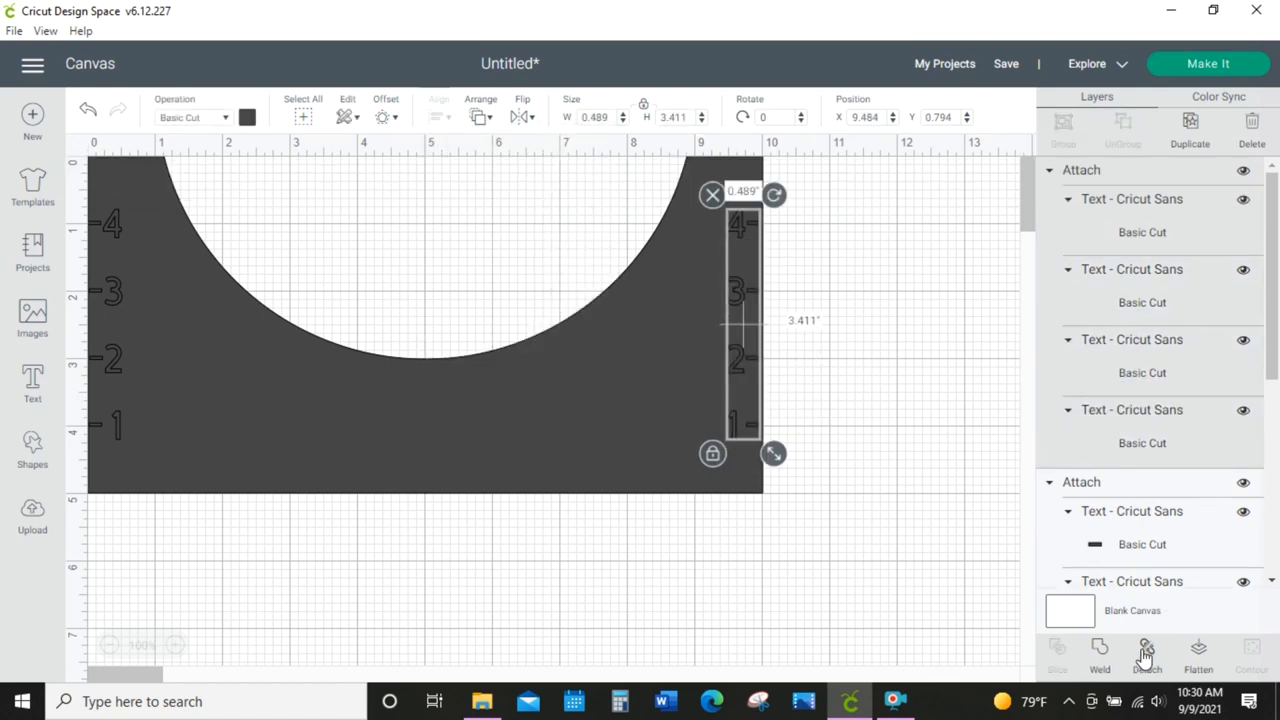
click(438, 116)
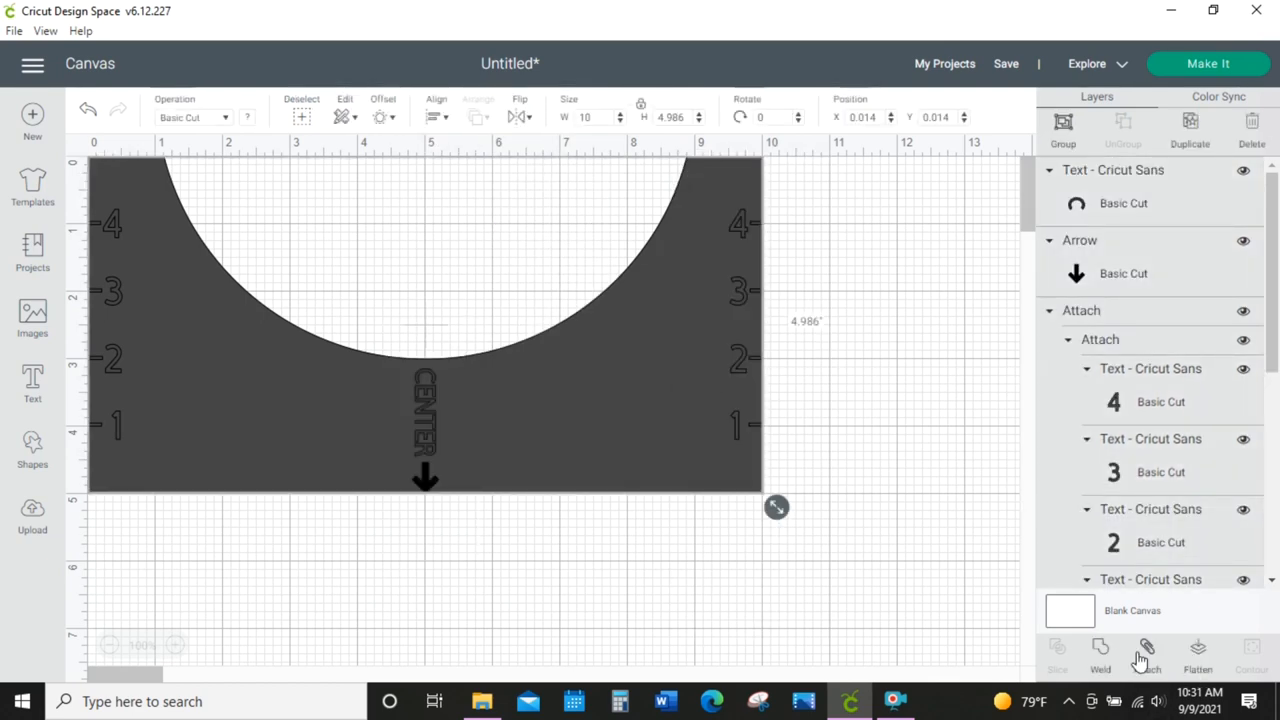
click(32, 383)
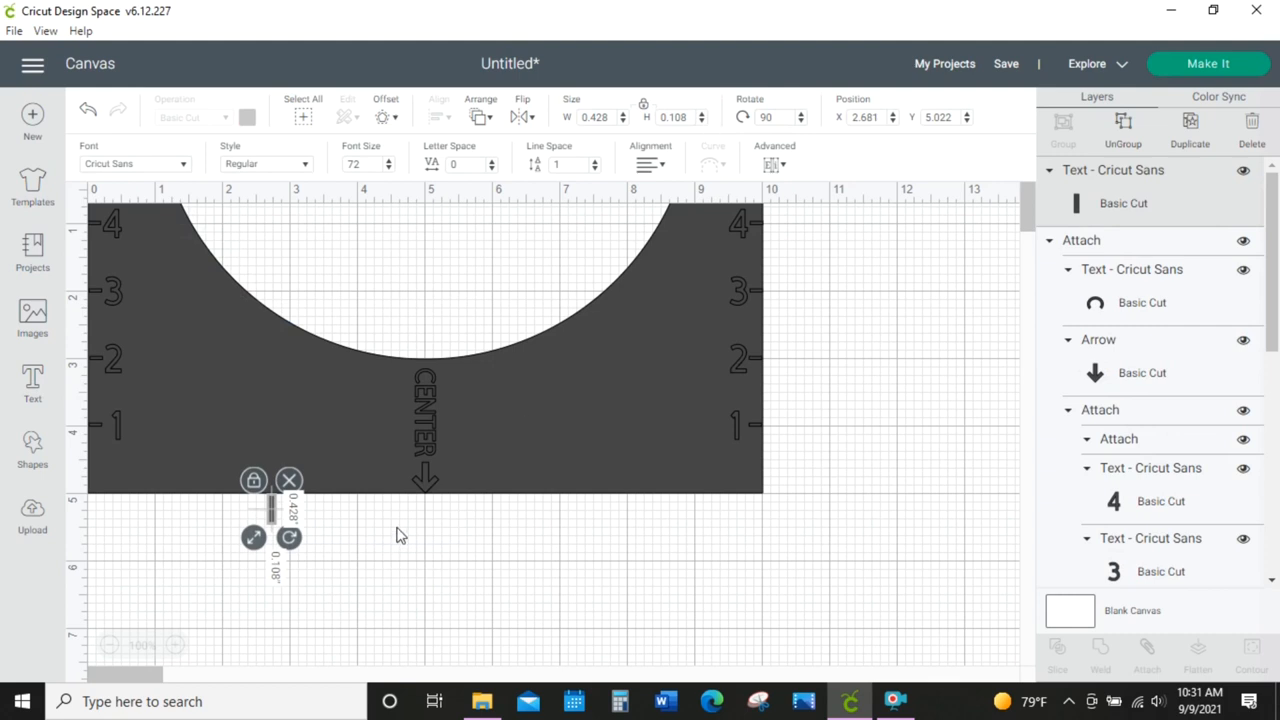
- Place tick marks along the bottom edge, duplicating a pair for further copies
drag(270, 510, 155, 475)
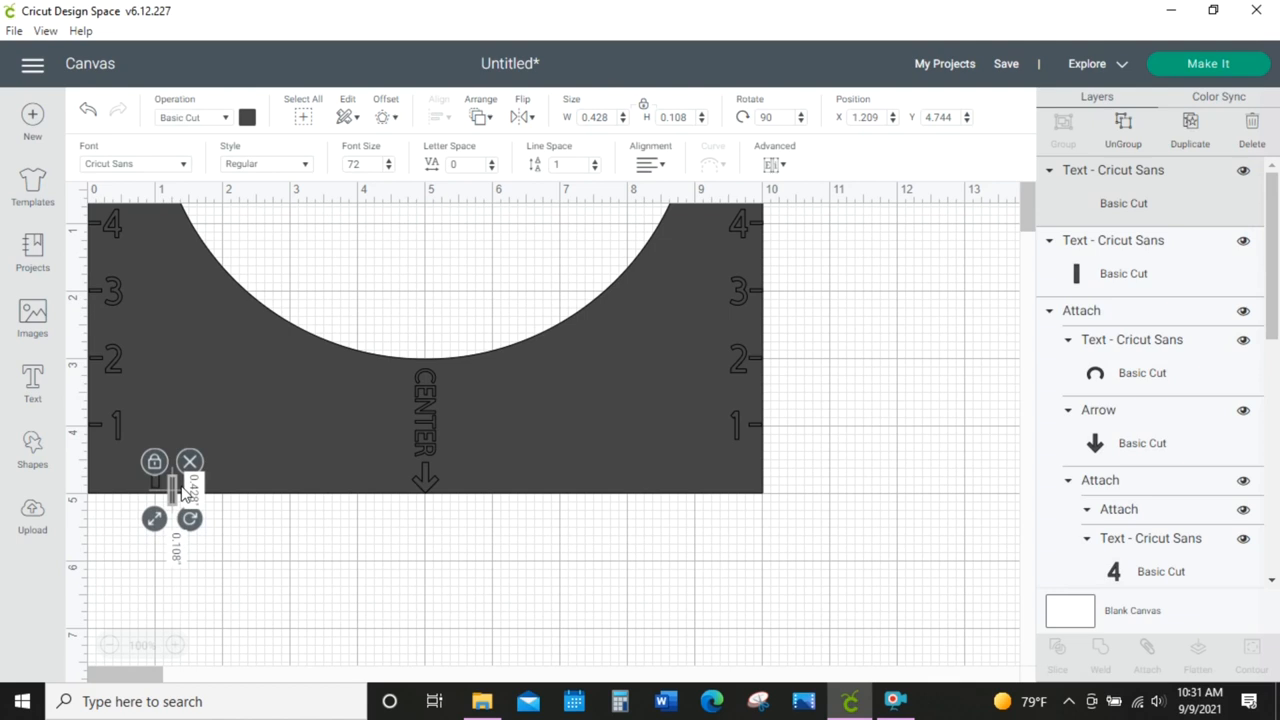
drag(175, 480, 220, 475)
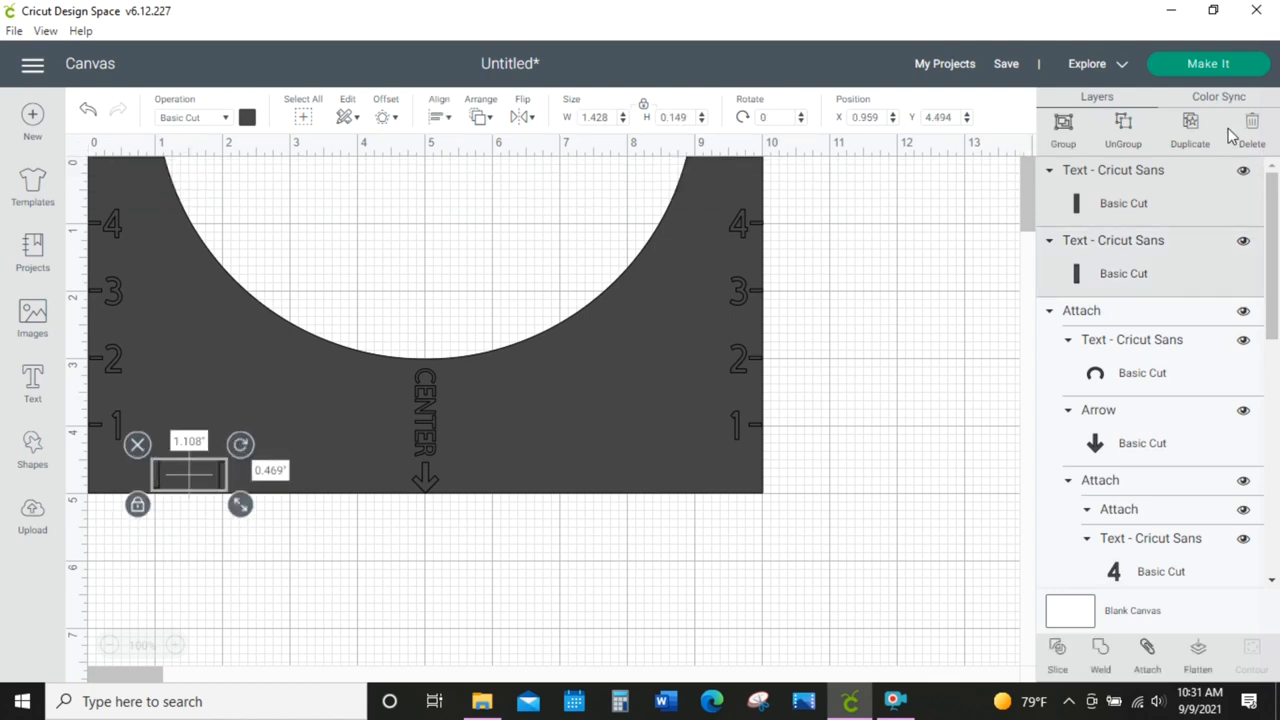
drag(190, 470, 290, 460)
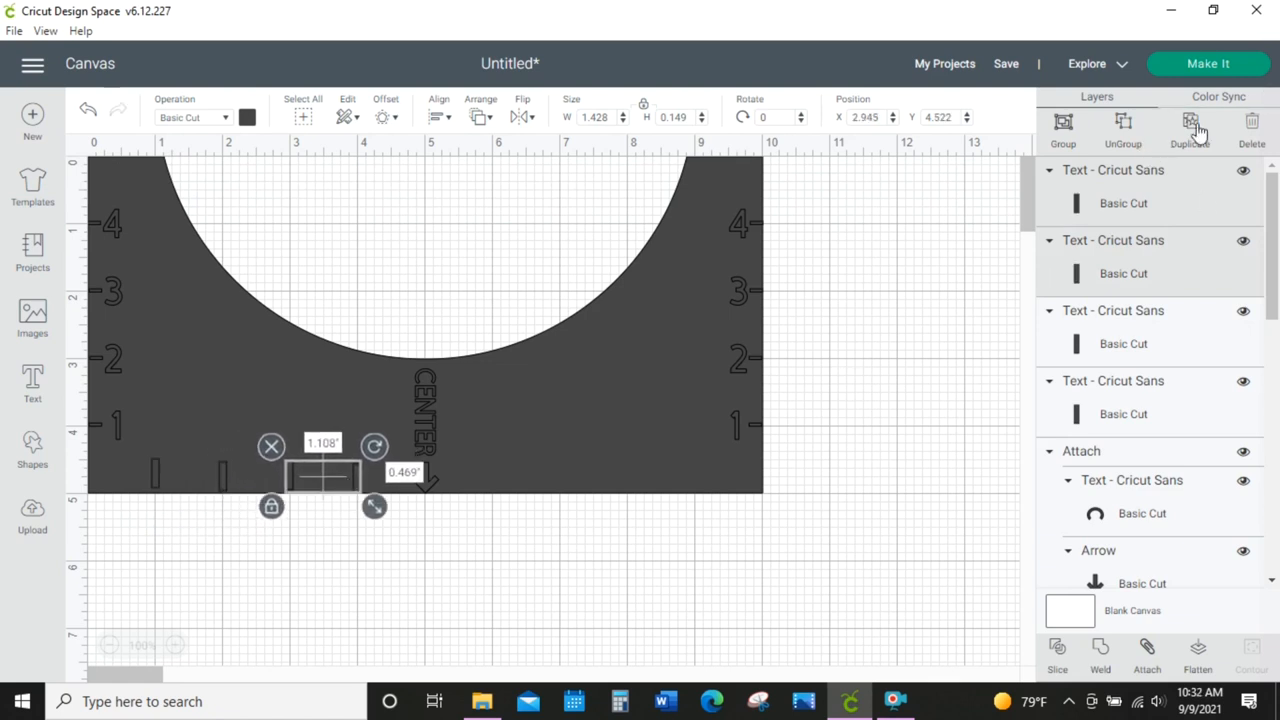
click(1190, 125)
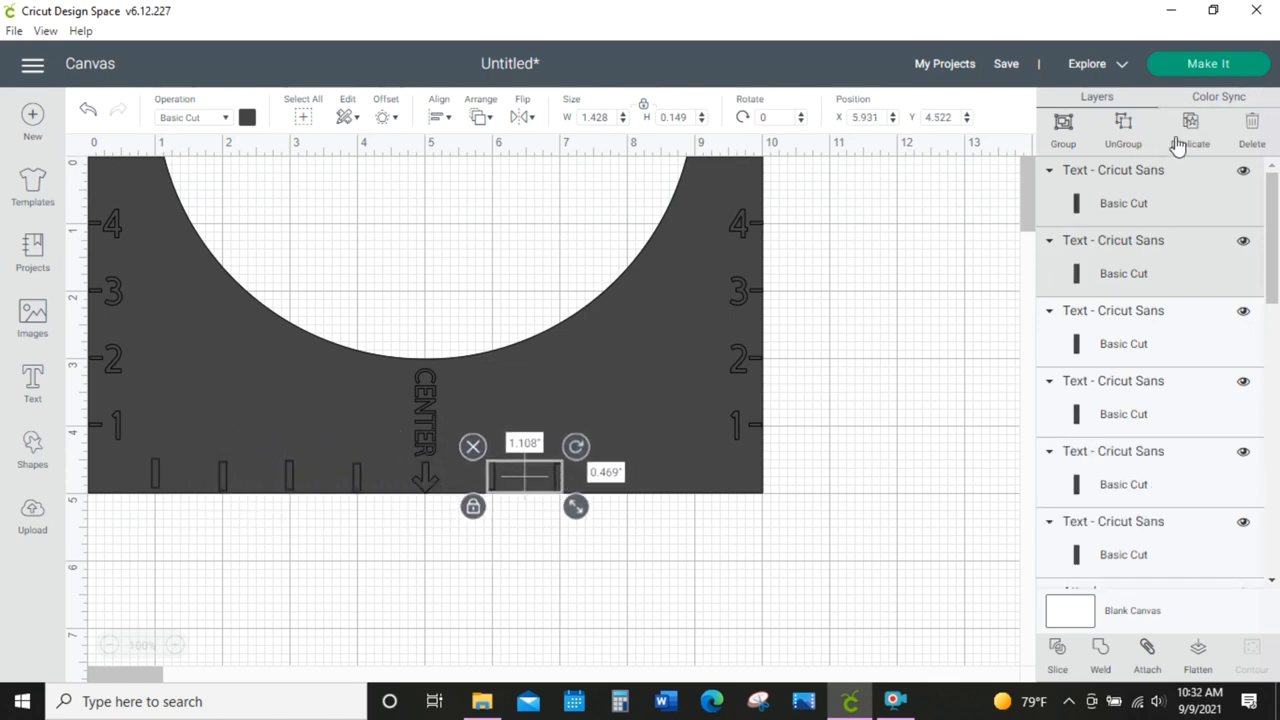
drag(525, 475, 660, 475)
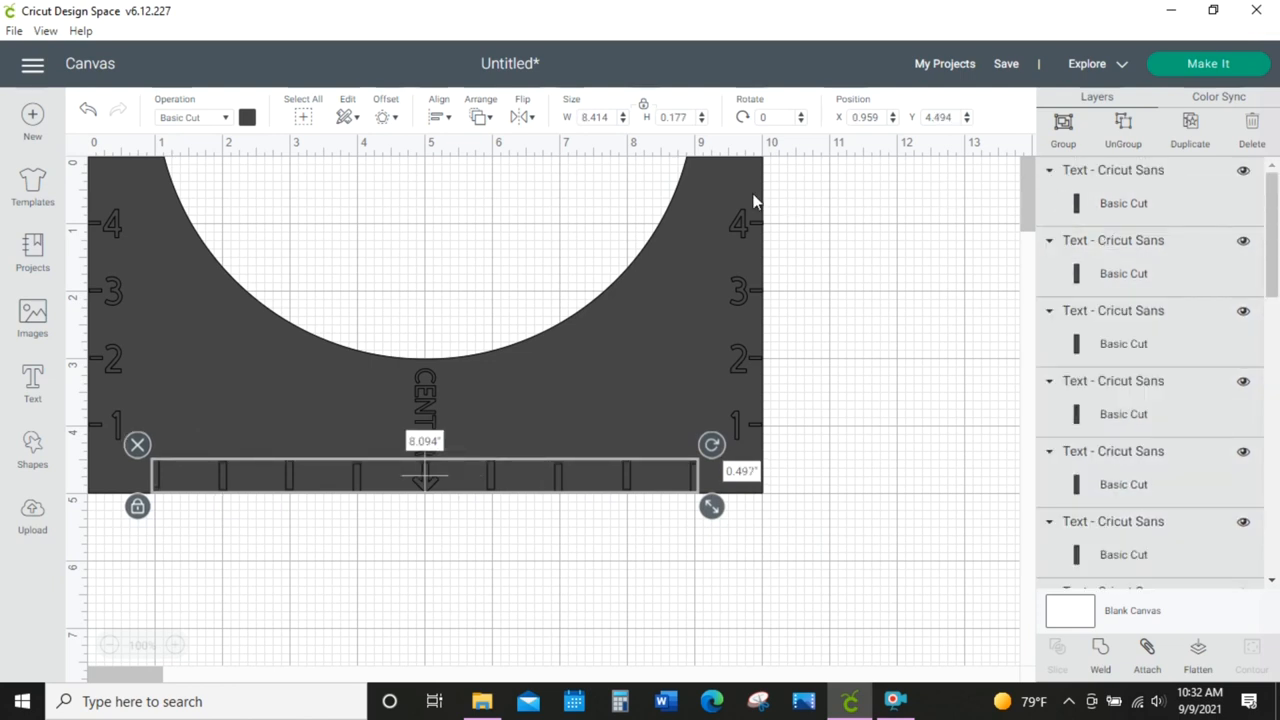
- Distribute the tick marks evenly, attach them together, then attach them to the stencil
click(438, 116)
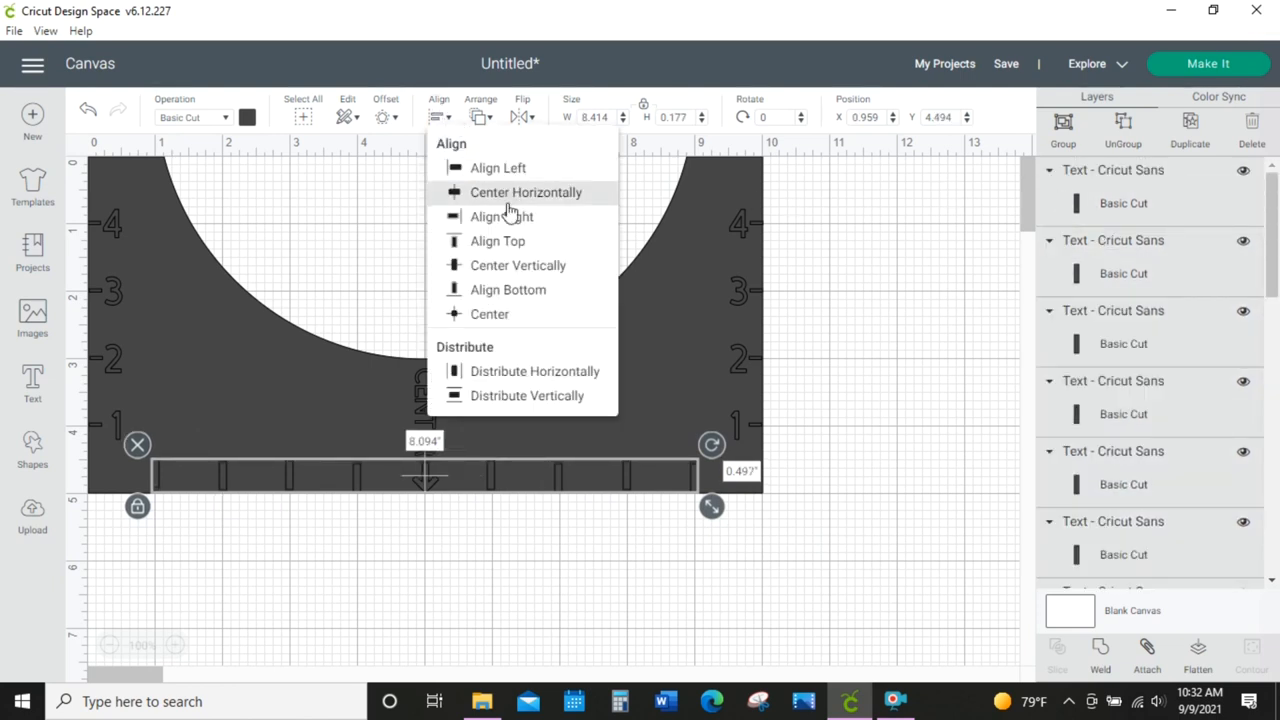
click(525, 192)
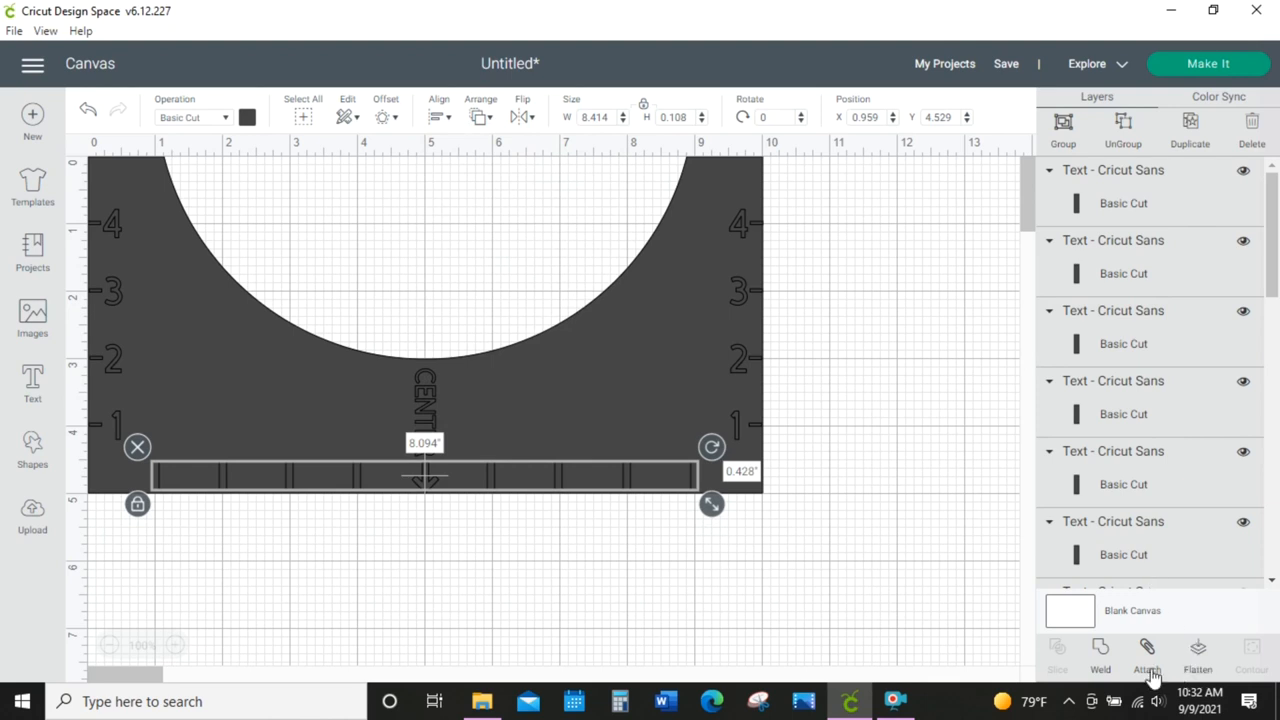
click(1147, 655)
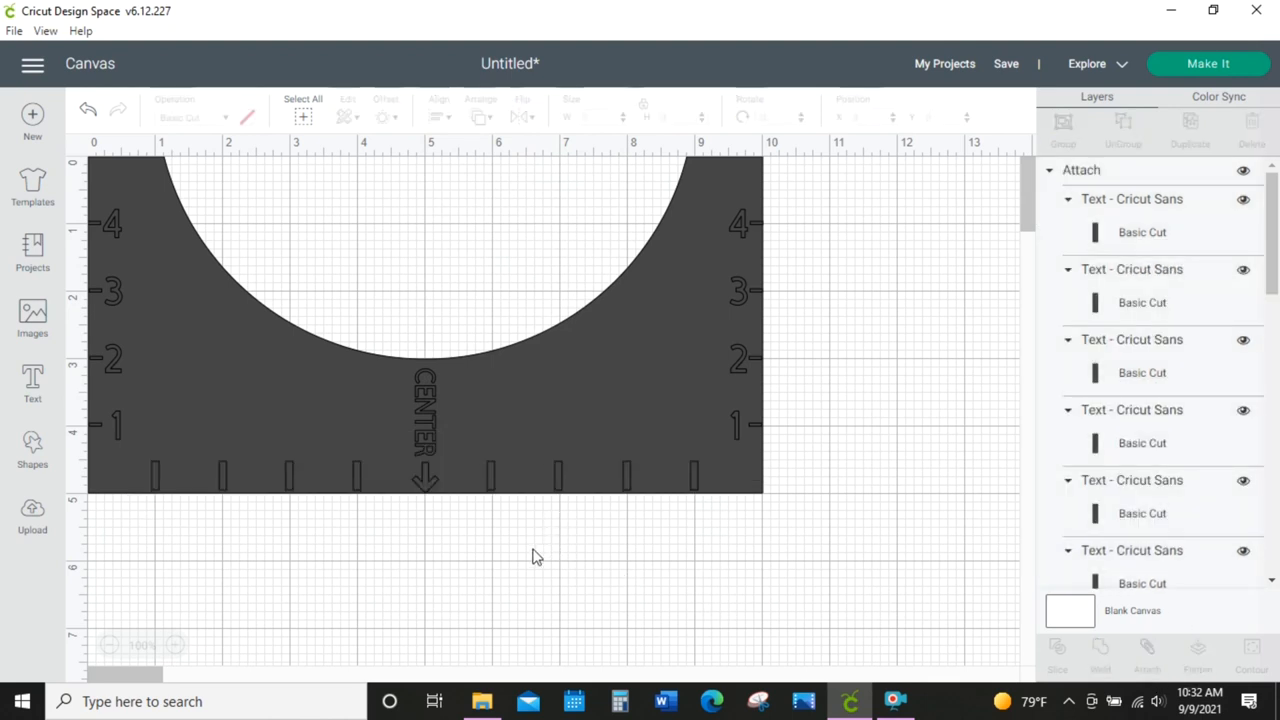
click(437, 116)
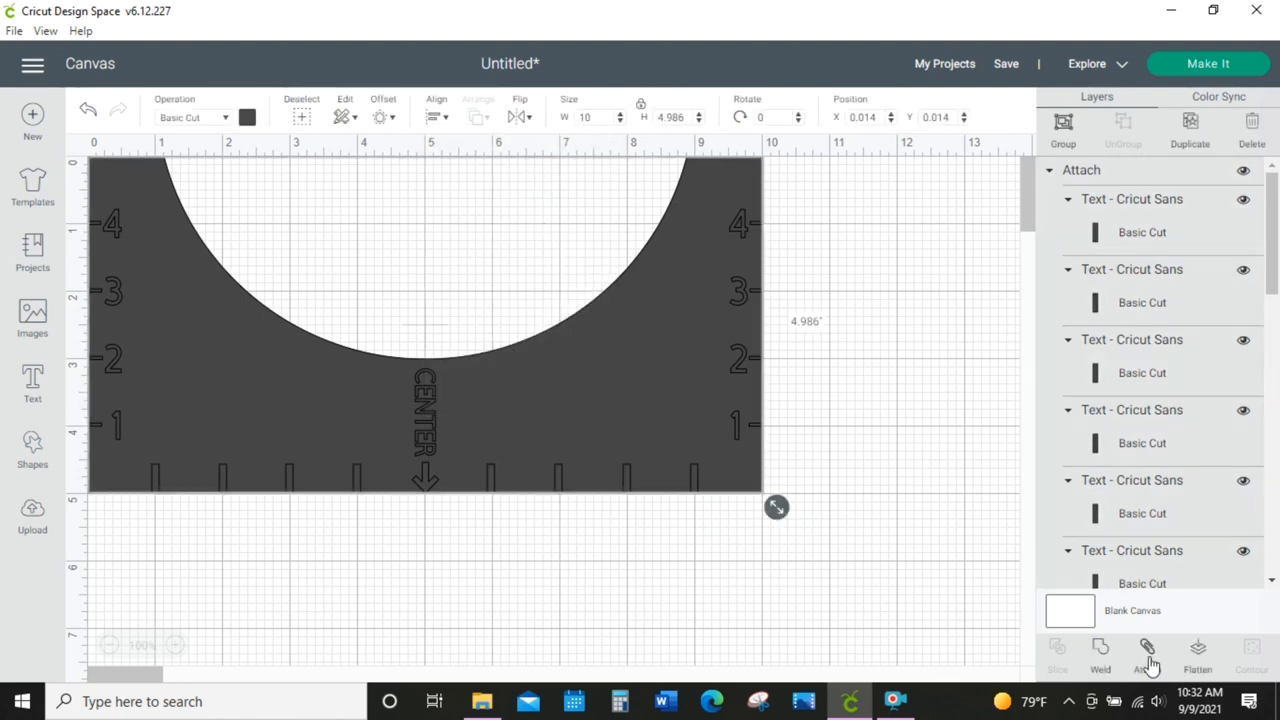
click(32, 383)
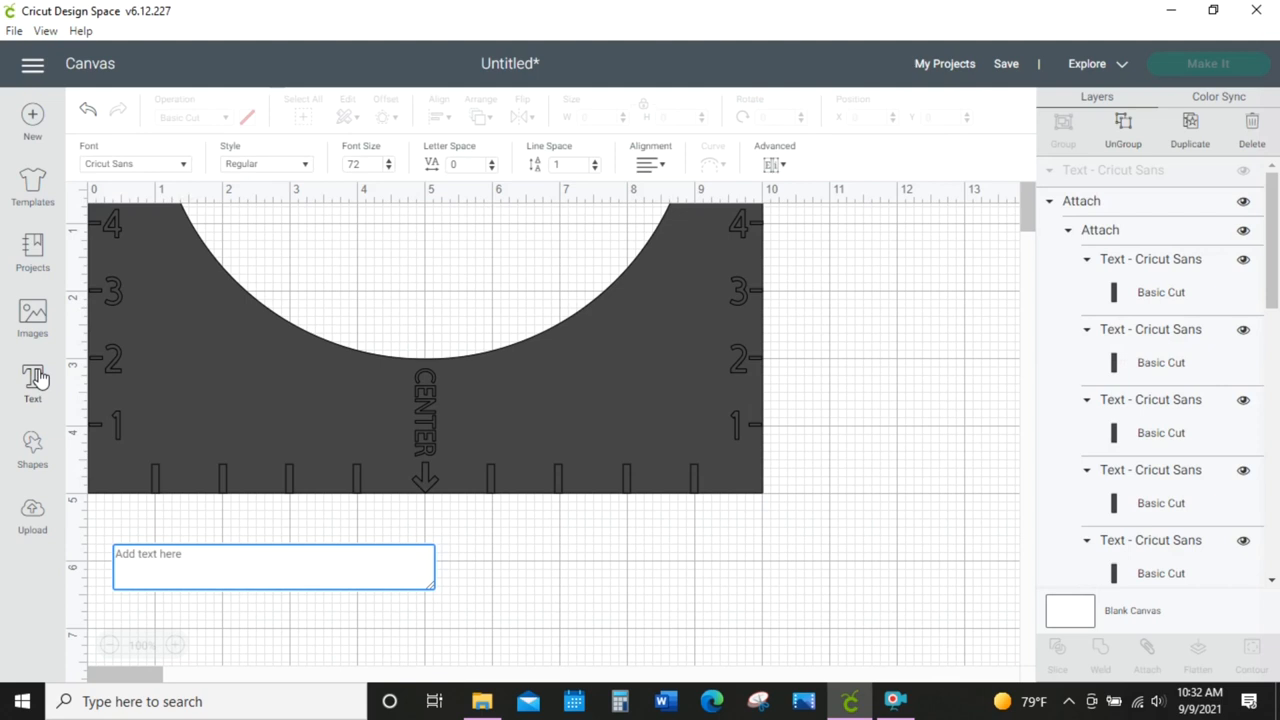
- Add a small two-line 'ADULT T-SHIRT' label, attach it, and send the design to Make It
text(ADULT)
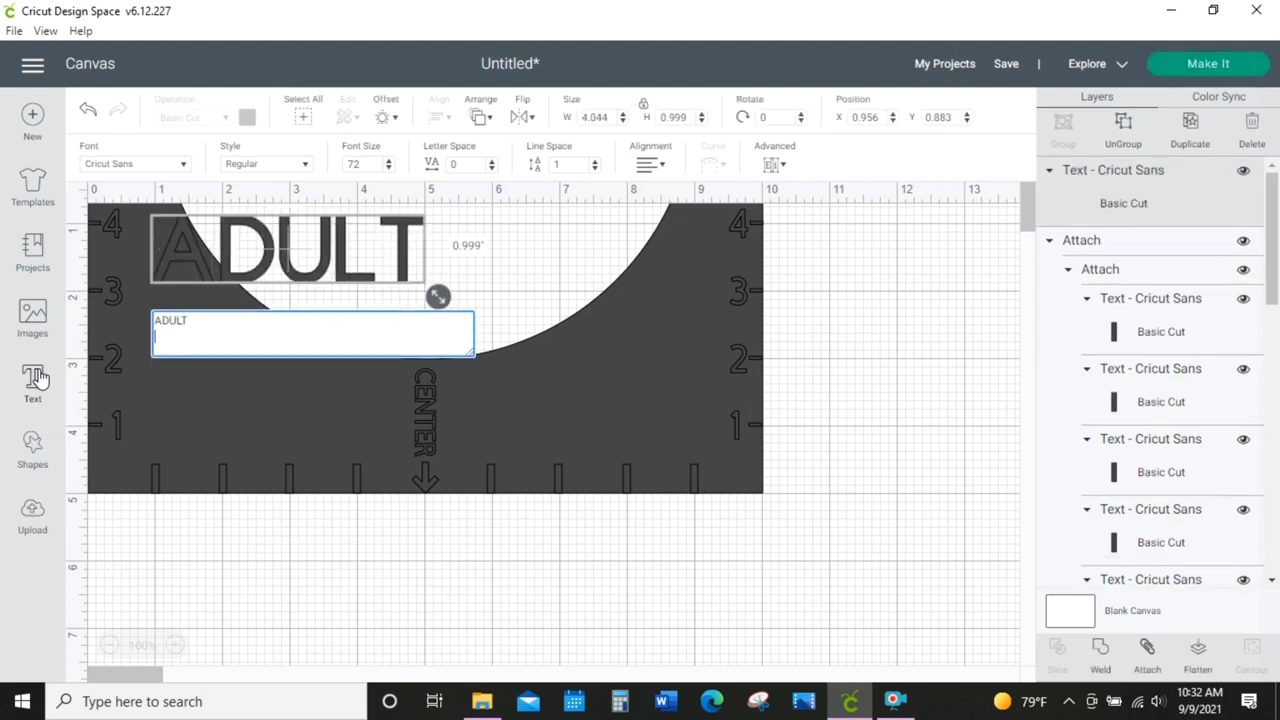
text(T-SHIRT)
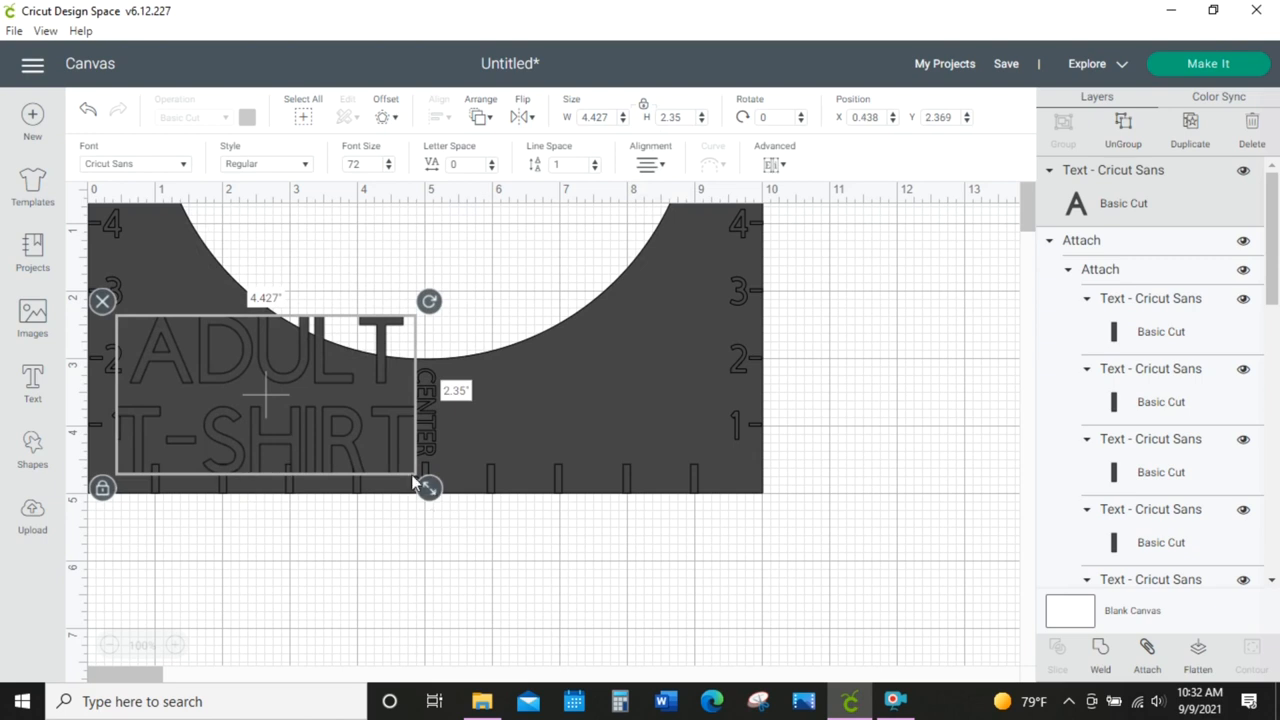
drag(428, 487, 340, 450)
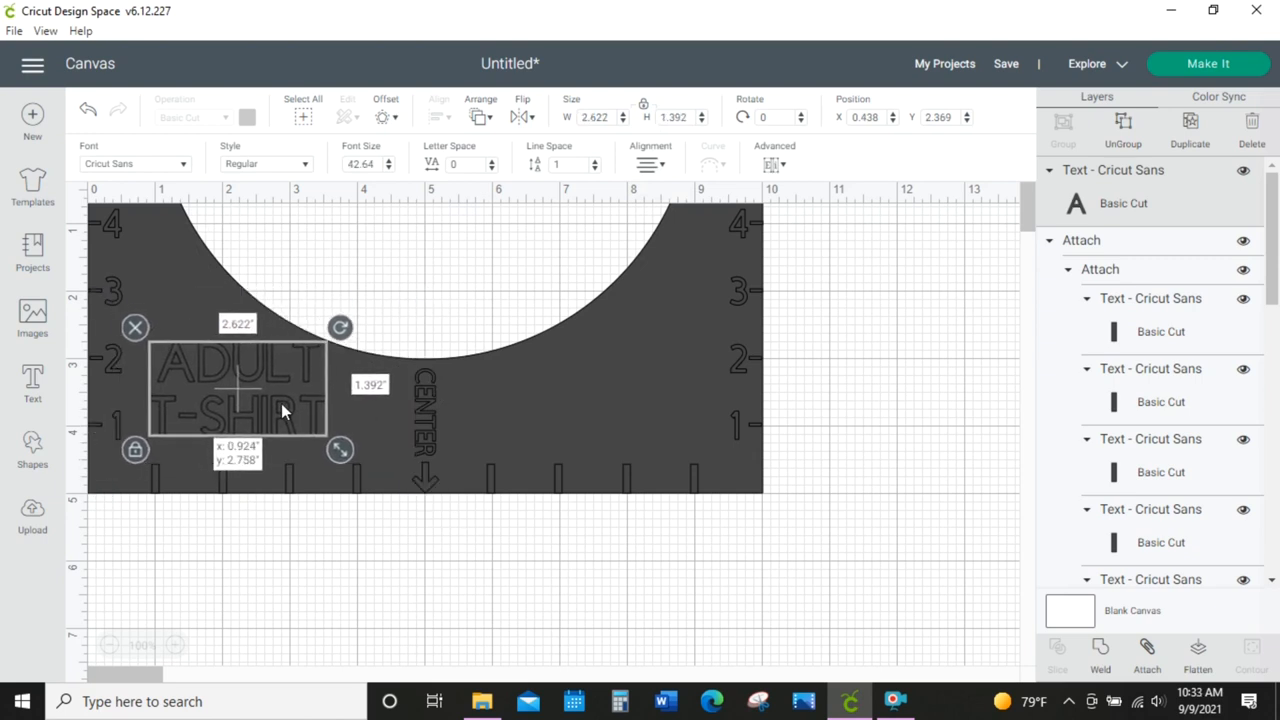
click(894, 488)
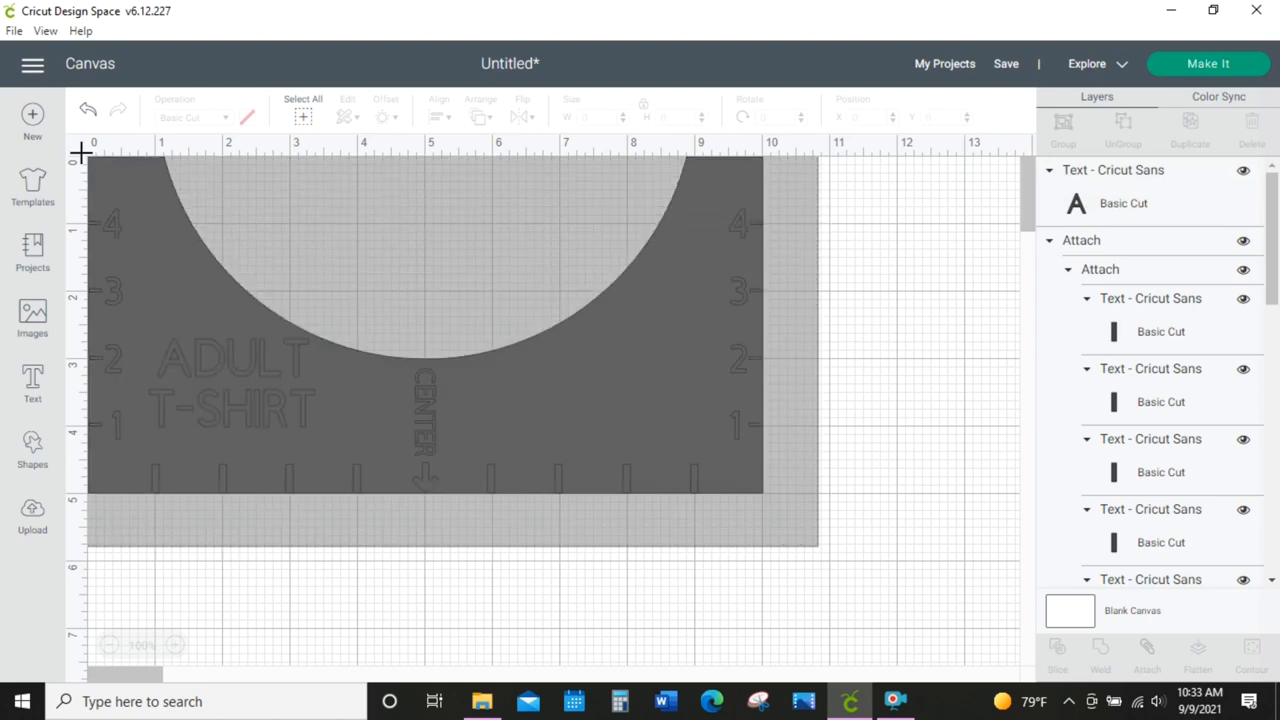
click(420, 340)
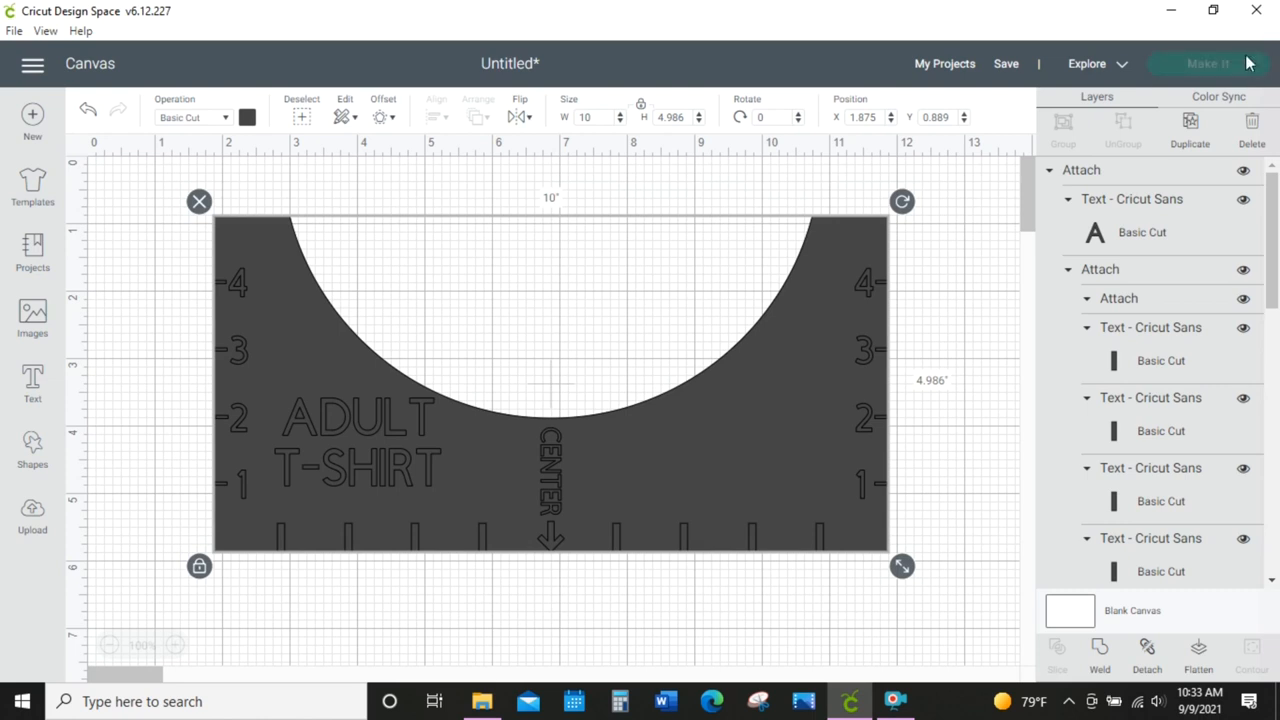
click(1207, 63)
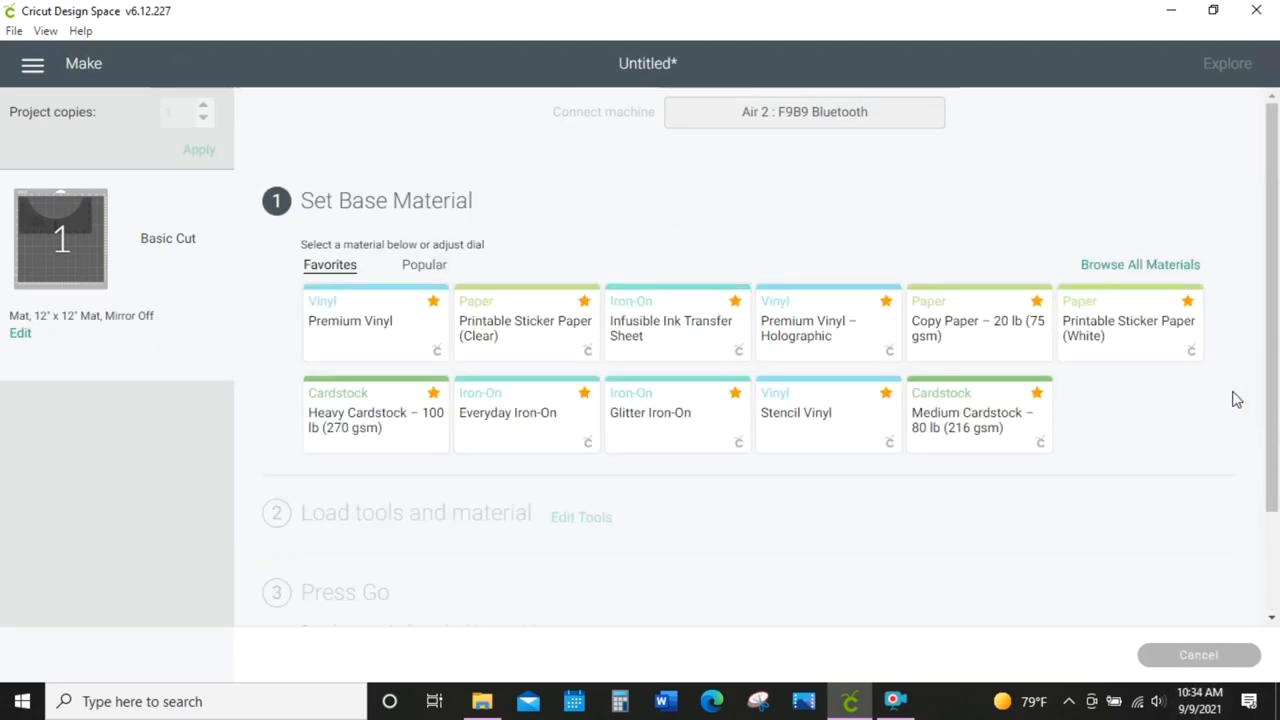
- Search all materials for STENCIL and confirm Stencil Film – 0.4 mm
click(1140, 264)
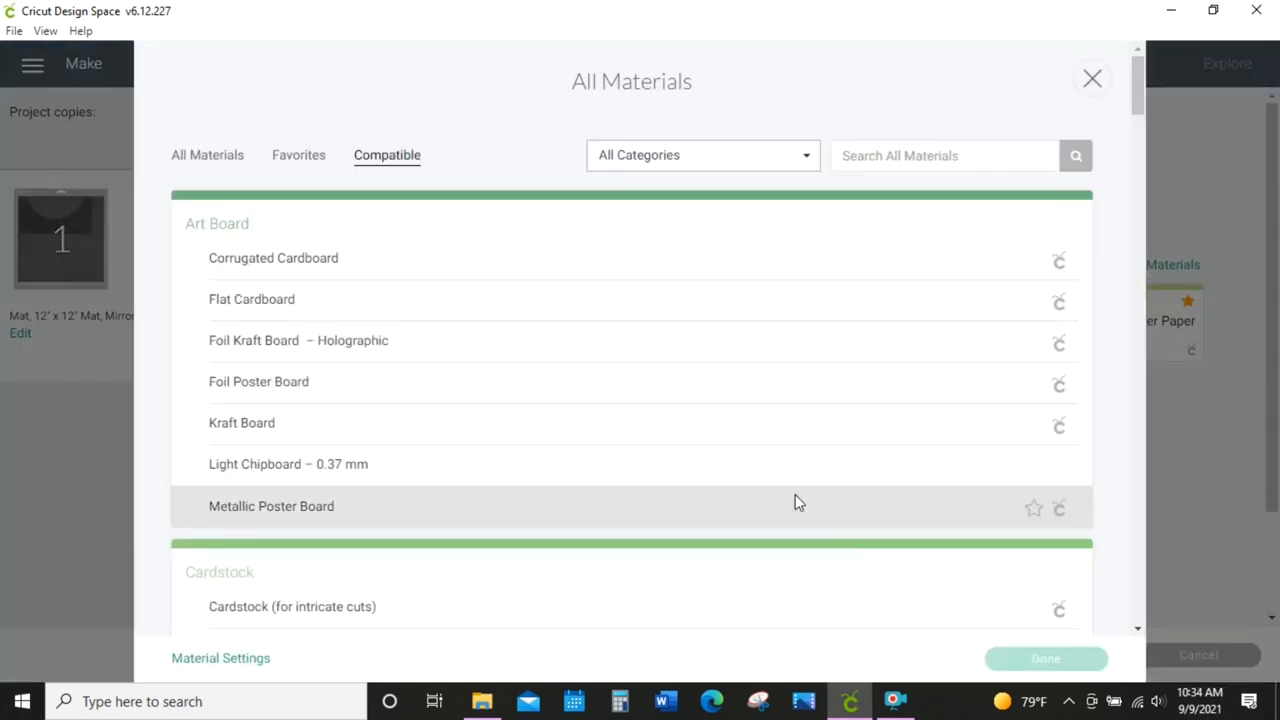
text(STE)
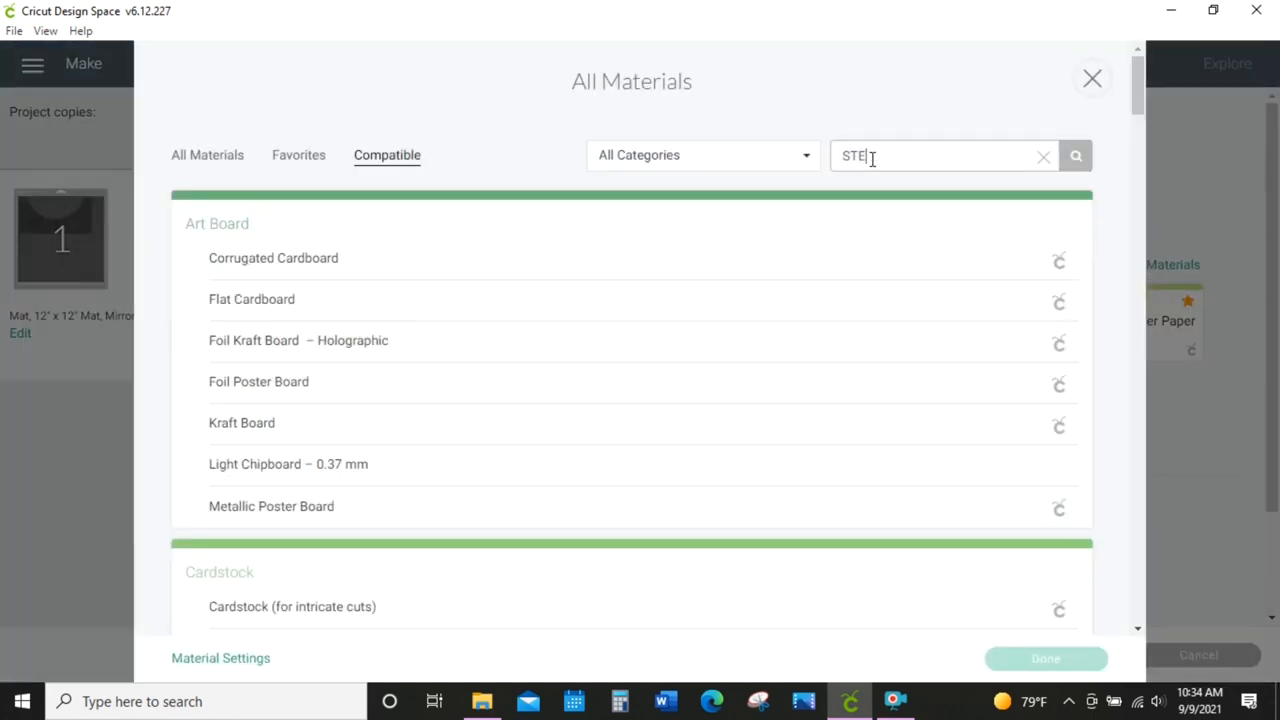
text(NCIL)
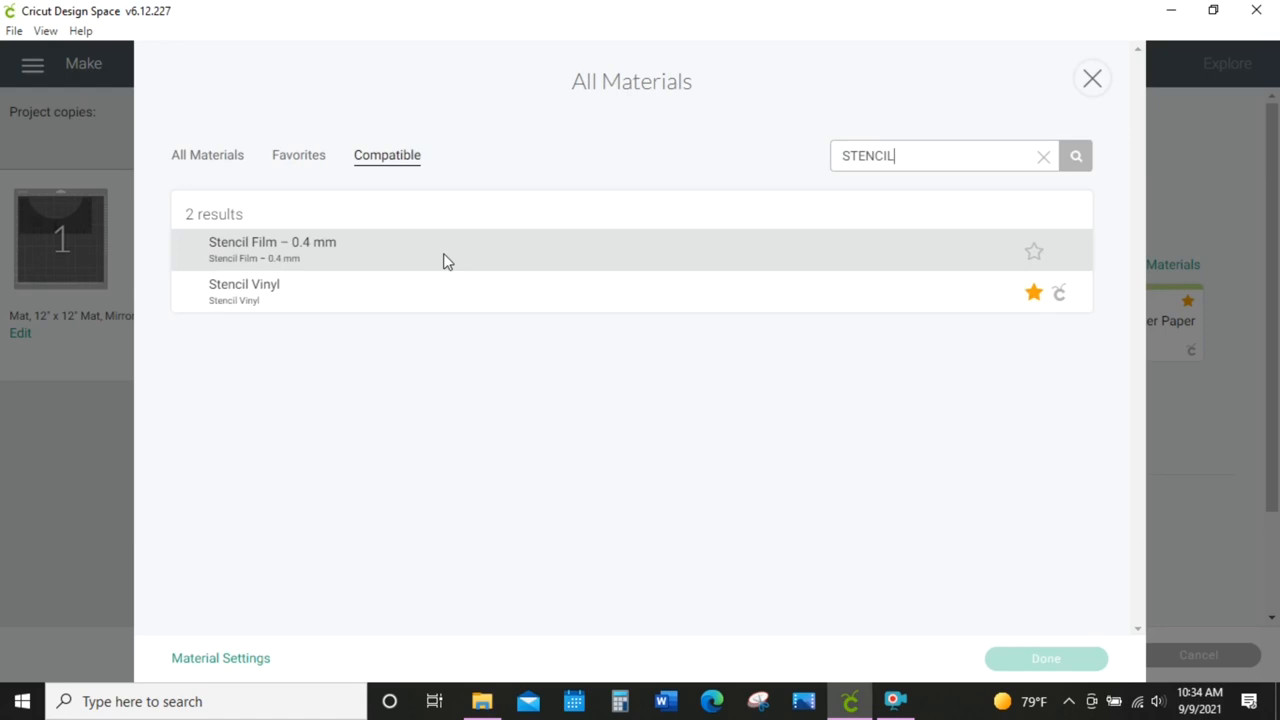
click(450, 250)
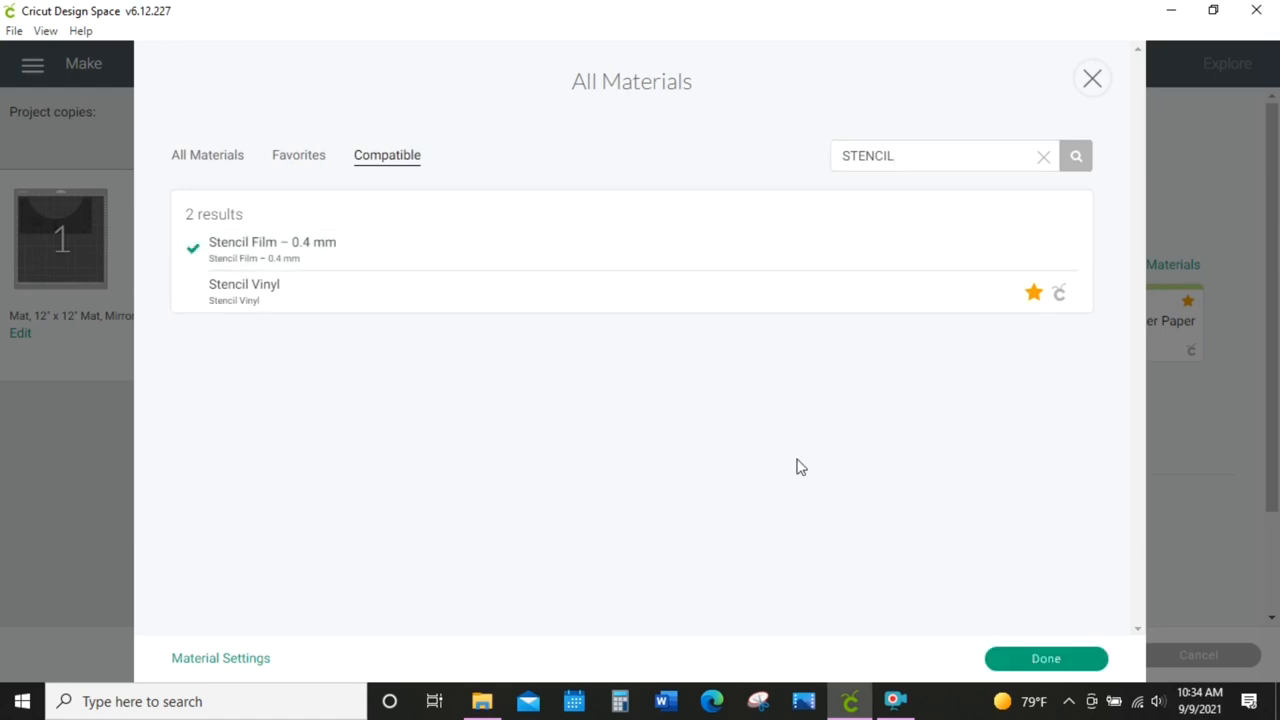
click(1045, 658)
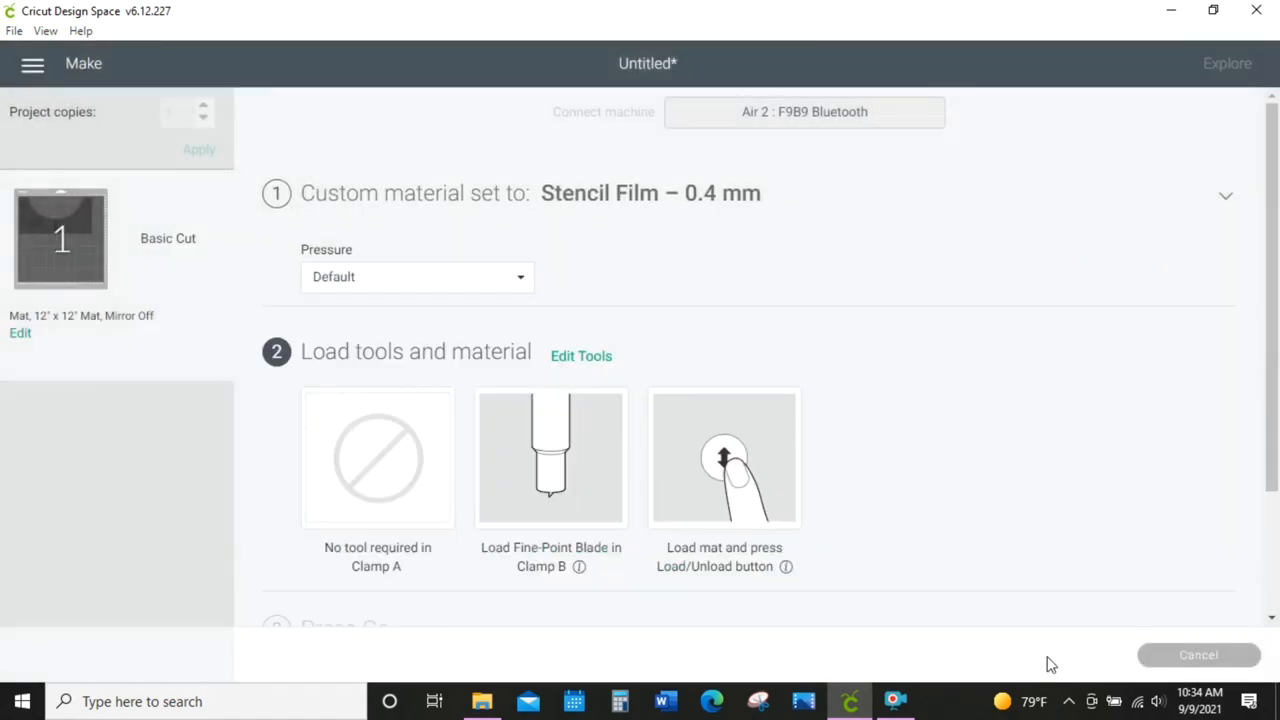
click(415, 277)
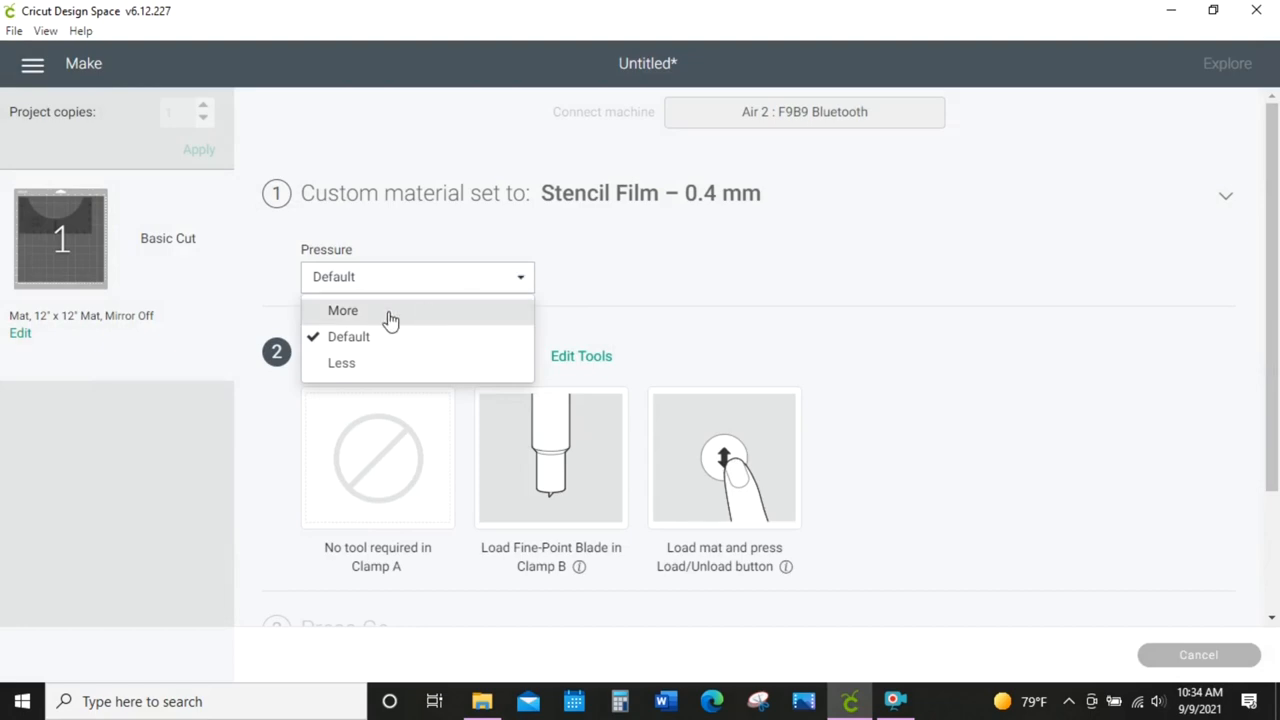